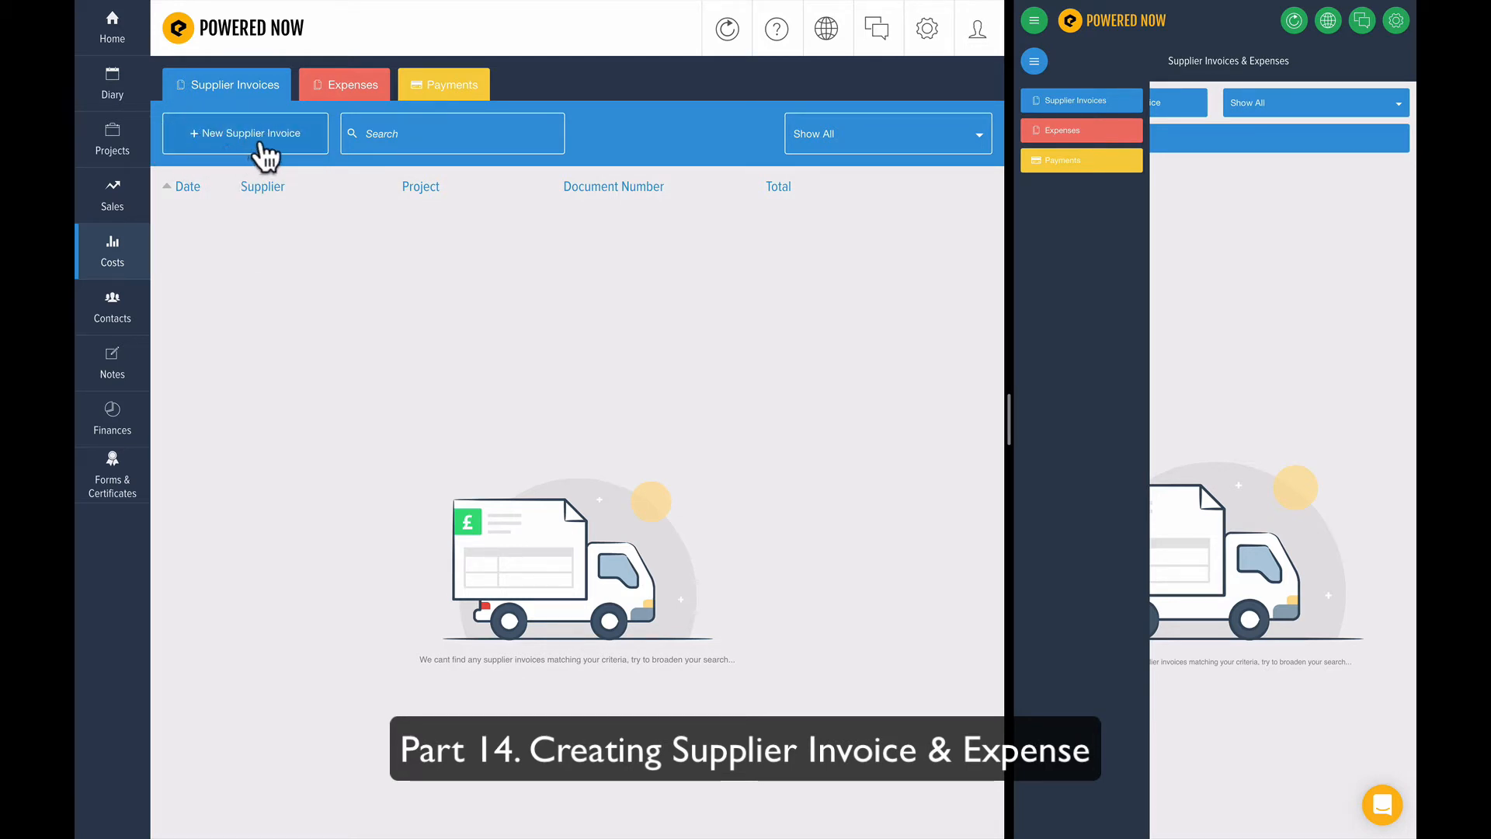
- Start a new supplier invoice using Quick Supplier Invoice Entry as the cost type
{"action": "left_click", "coordinate": [244, 134]}
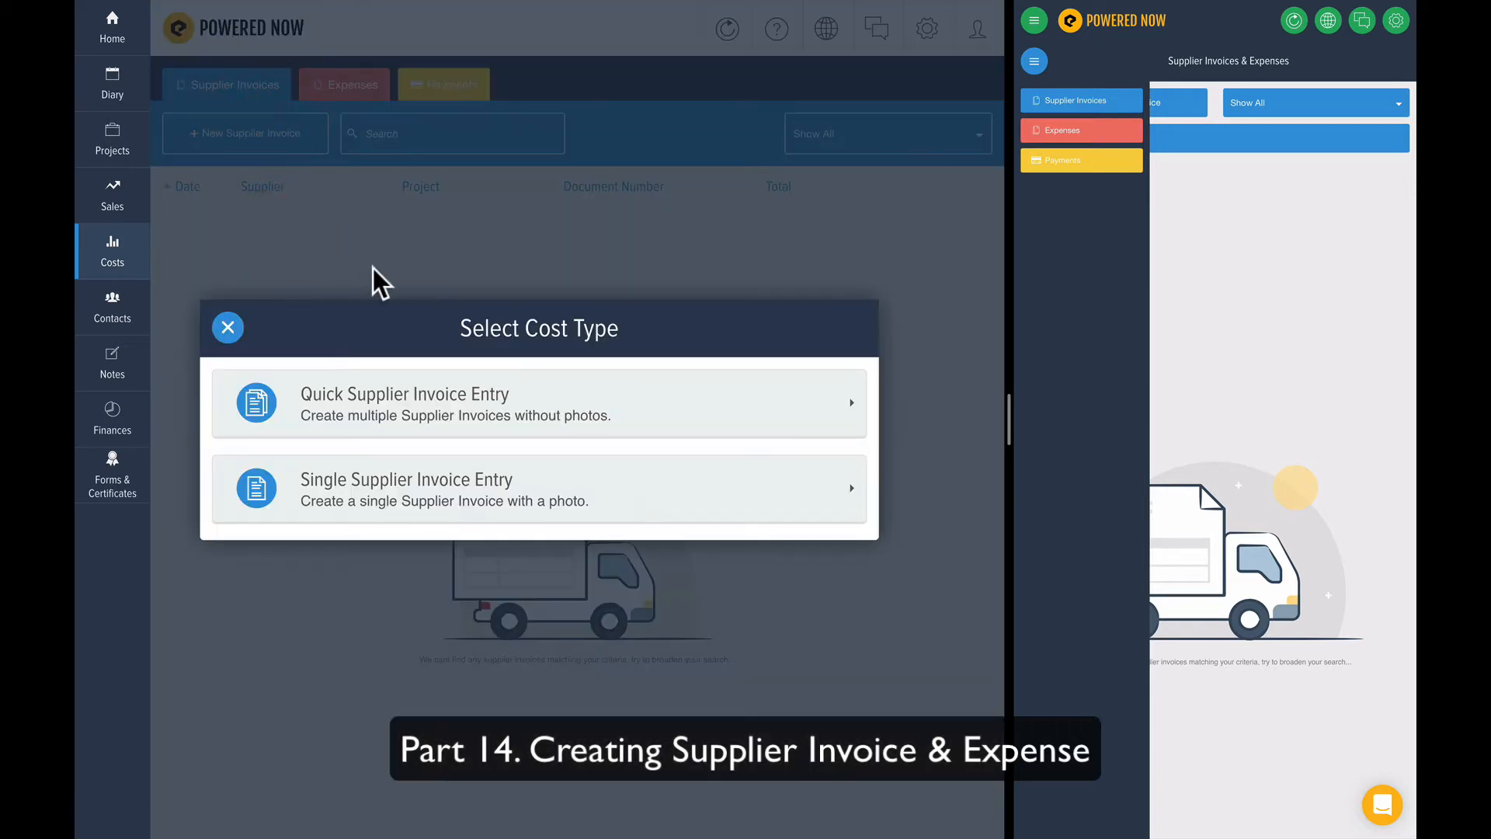
{"action": "mouse_move", "coordinate": [394, 309]}
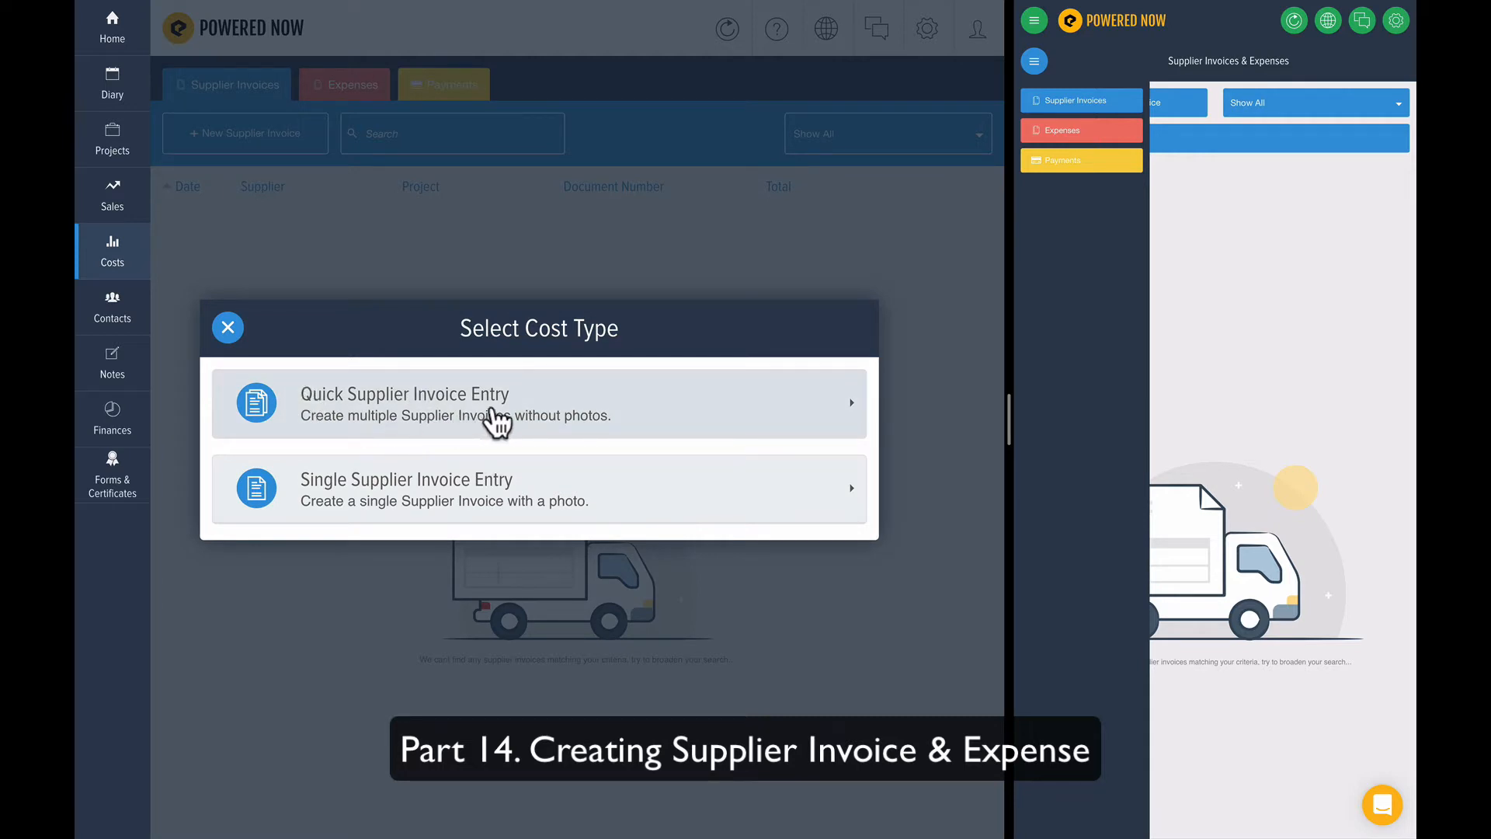
{"action": "mouse_move", "coordinate": [462, 476]}
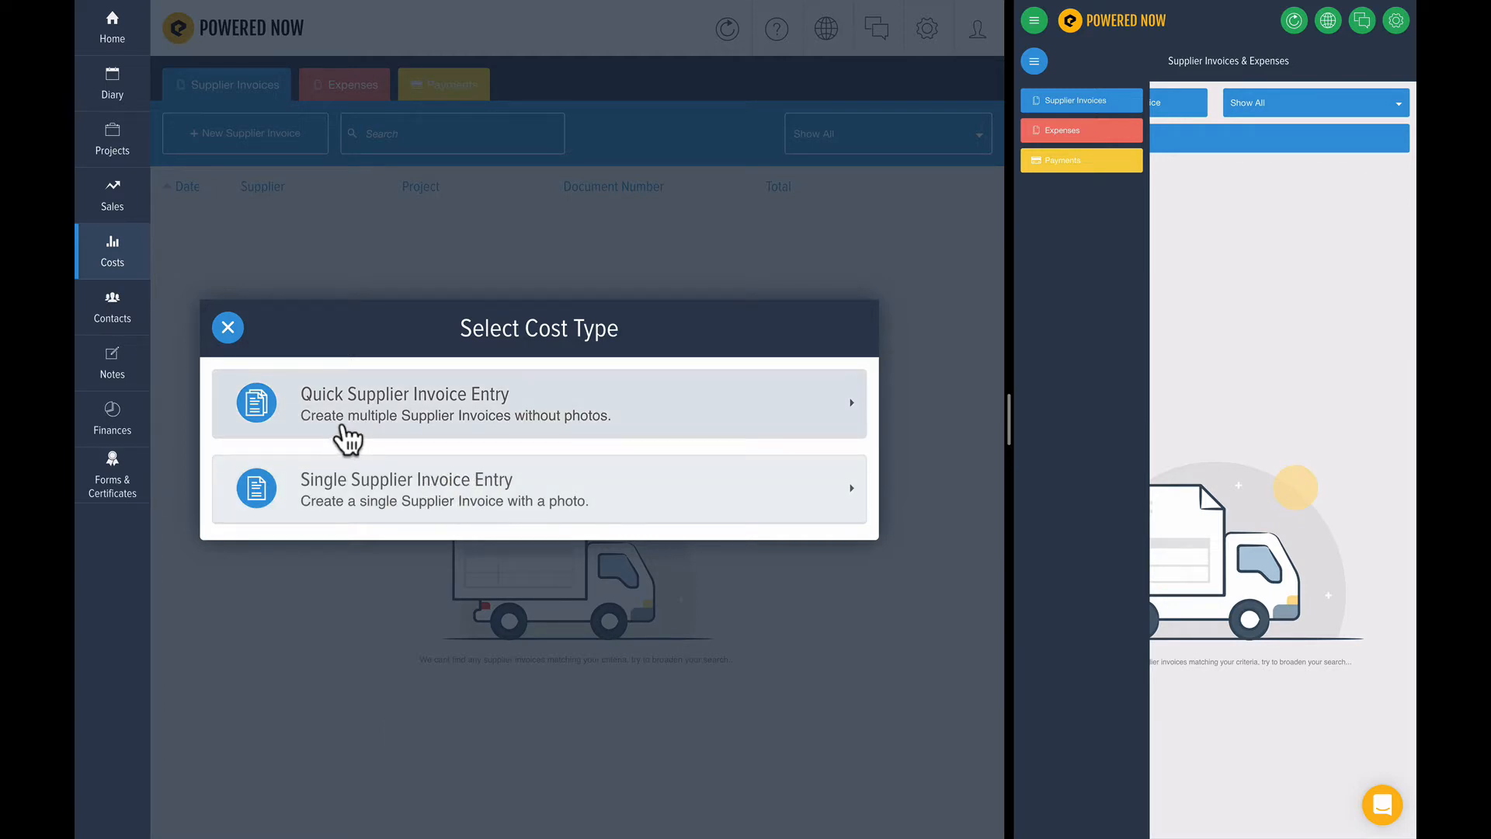
{"action": "left_click", "coordinate": [362, 410]}
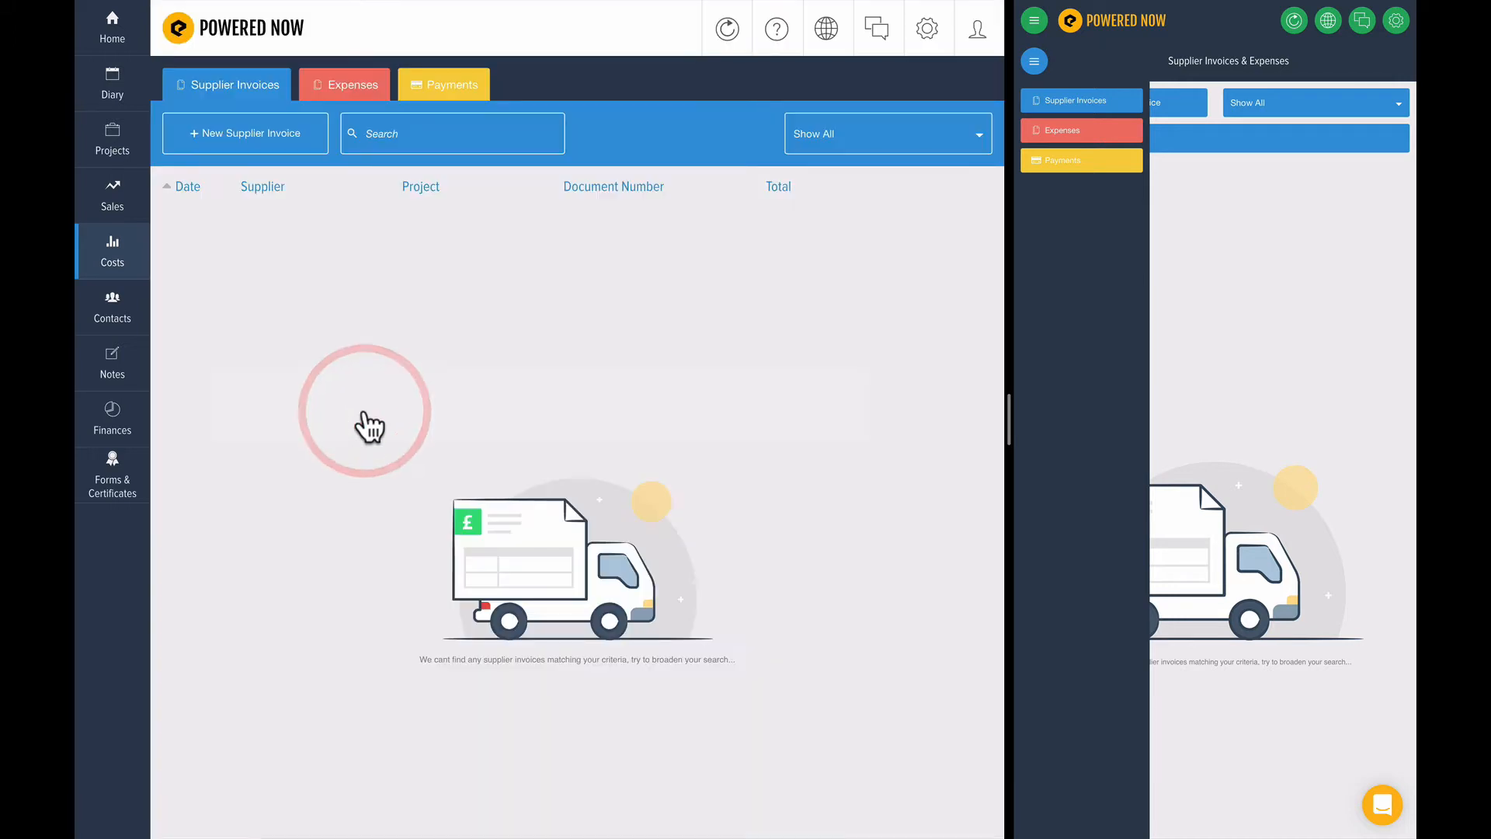
- Add a £2,000 'New boiler' item dated 30th Oct 19 to the quick-entry list
{"action": "left_click", "coordinate": [244, 133]}
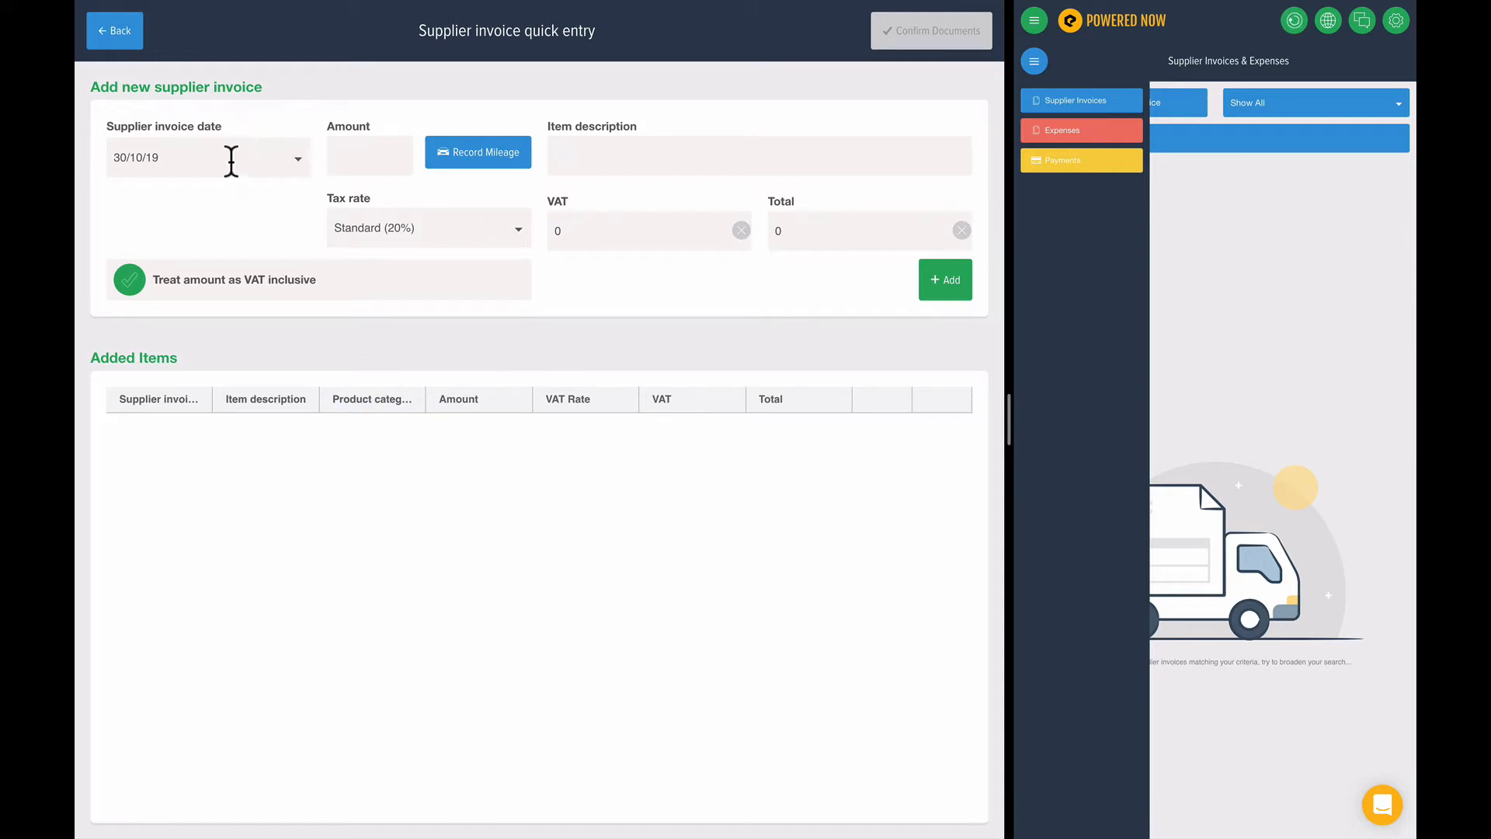
{"action": "left_click", "coordinate": [207, 157]}
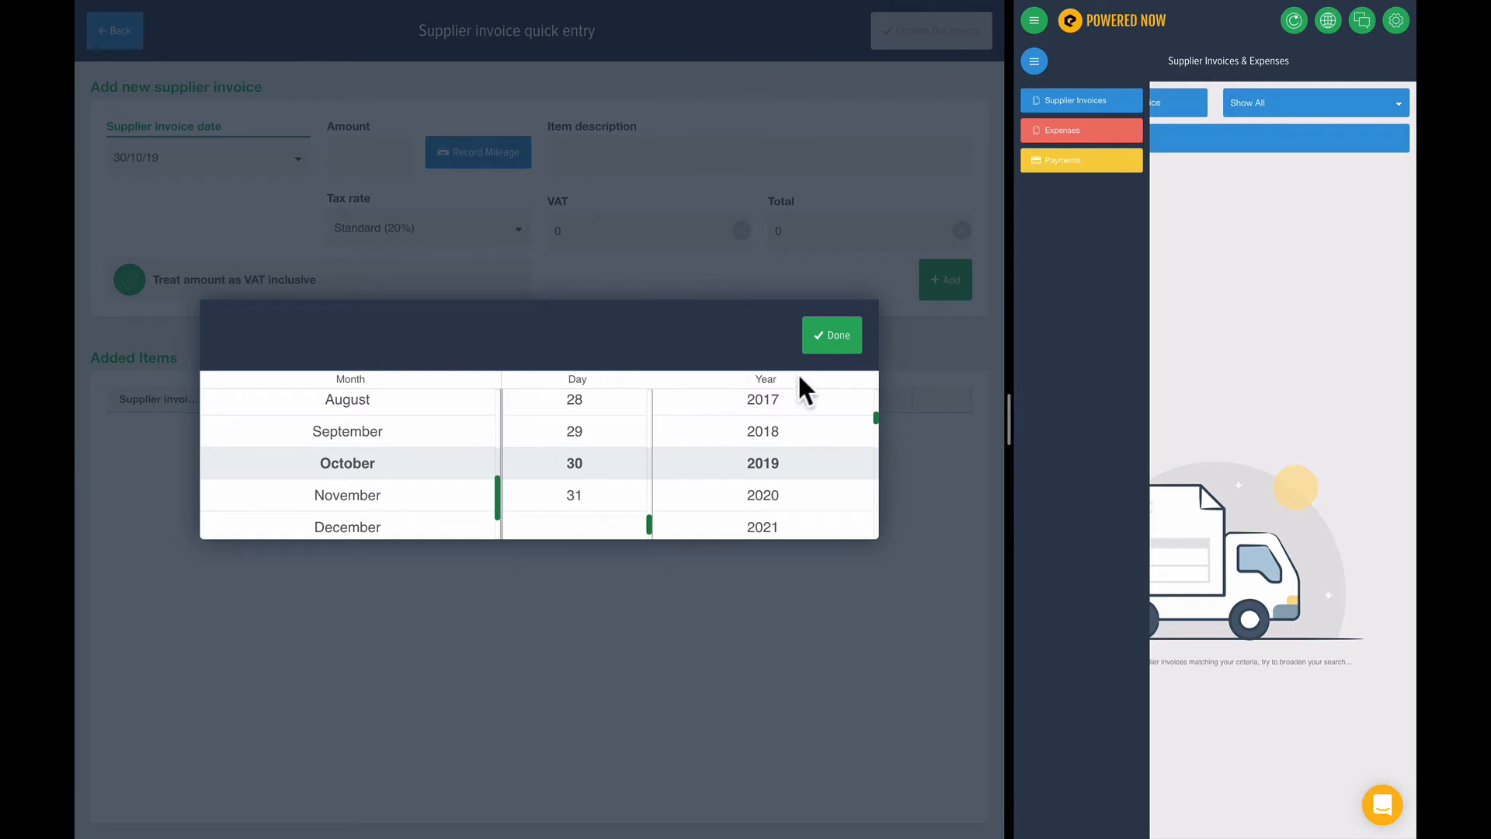
{"action": "left_click", "coordinate": [830, 336]}
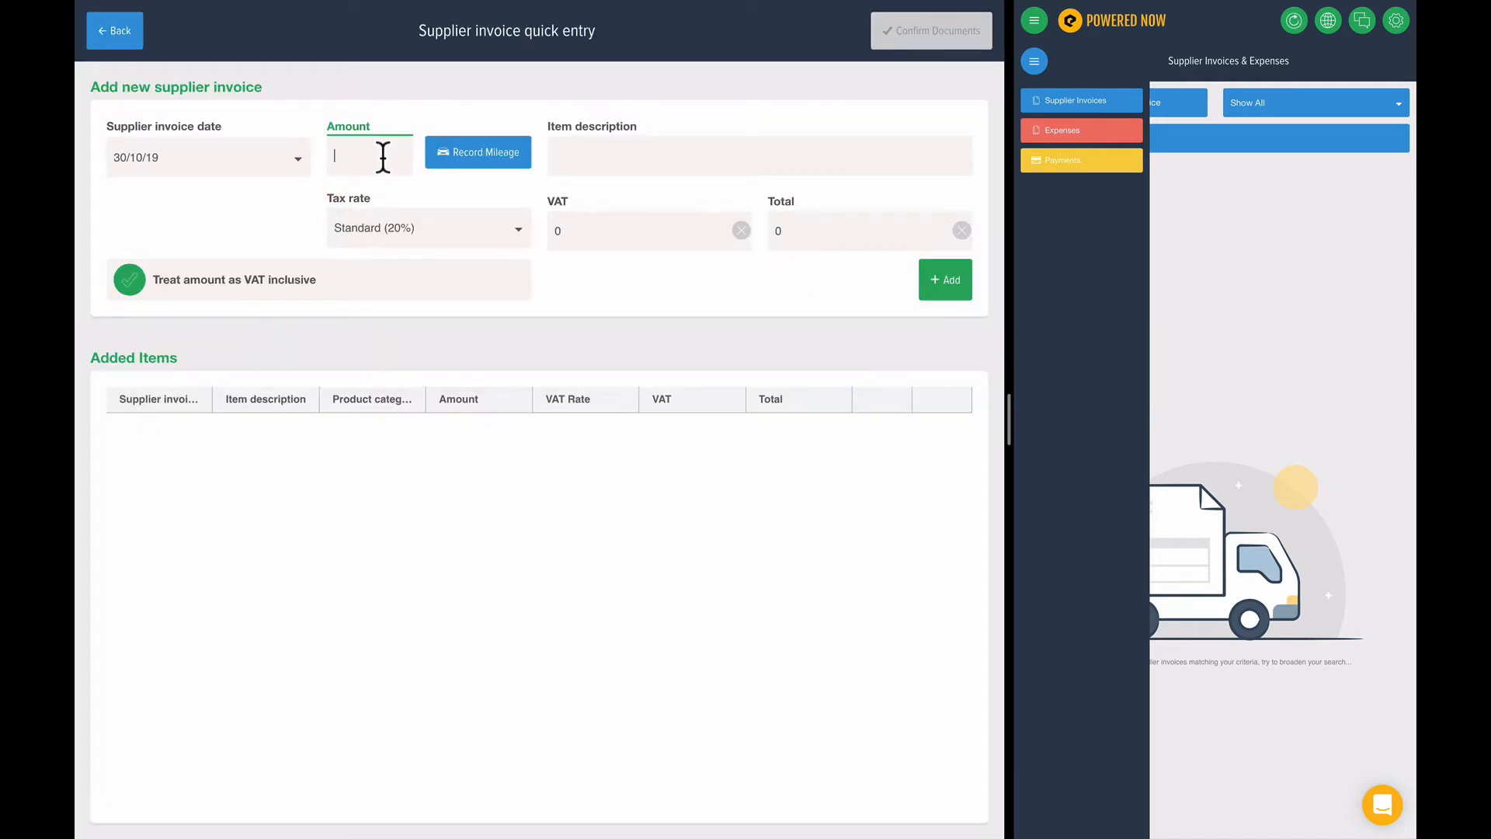
{"action": "type", "text": "2000"}
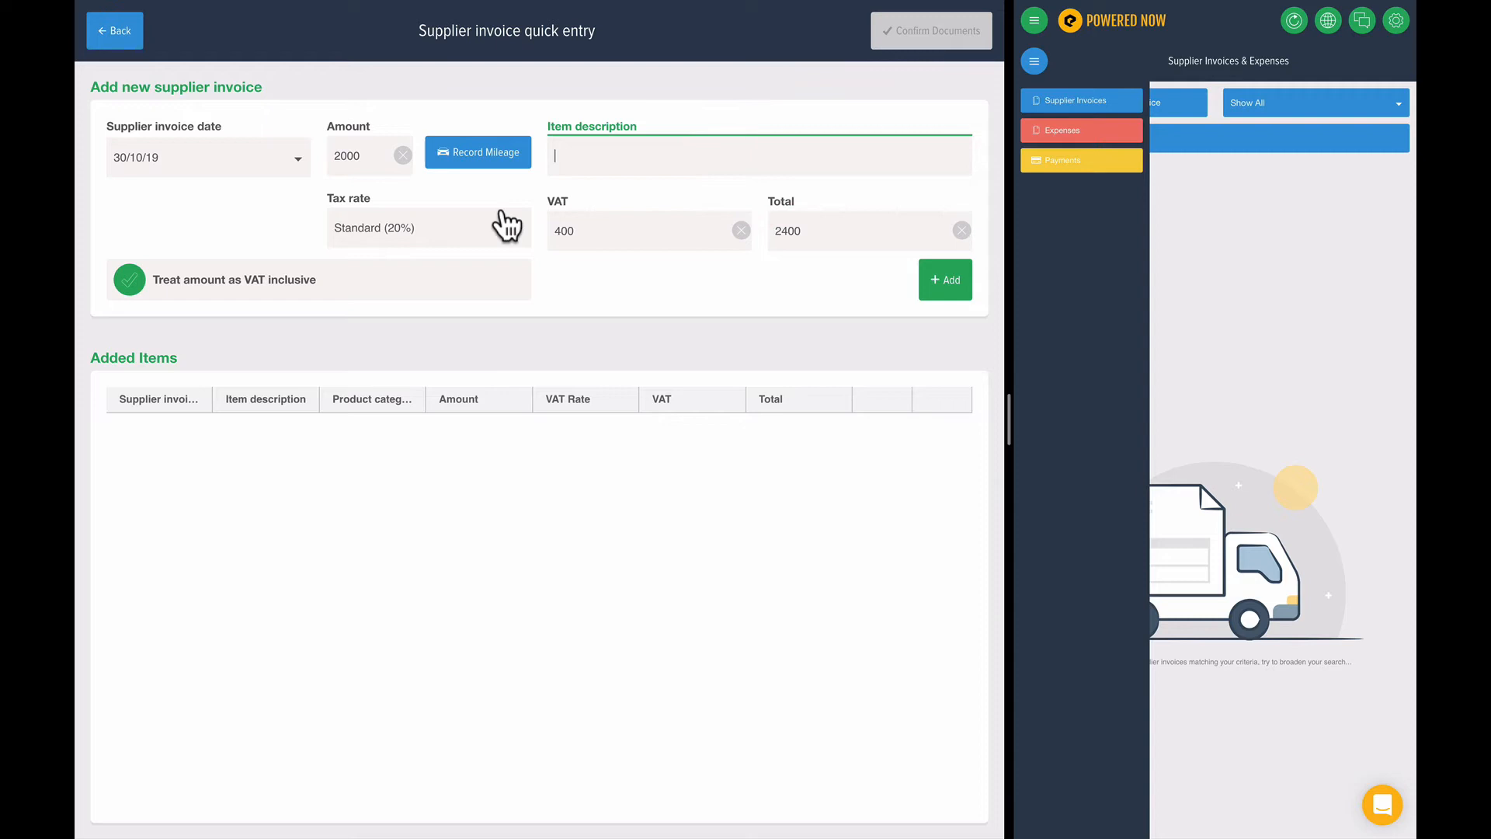
{"action": "type", "text": "New boiler"}
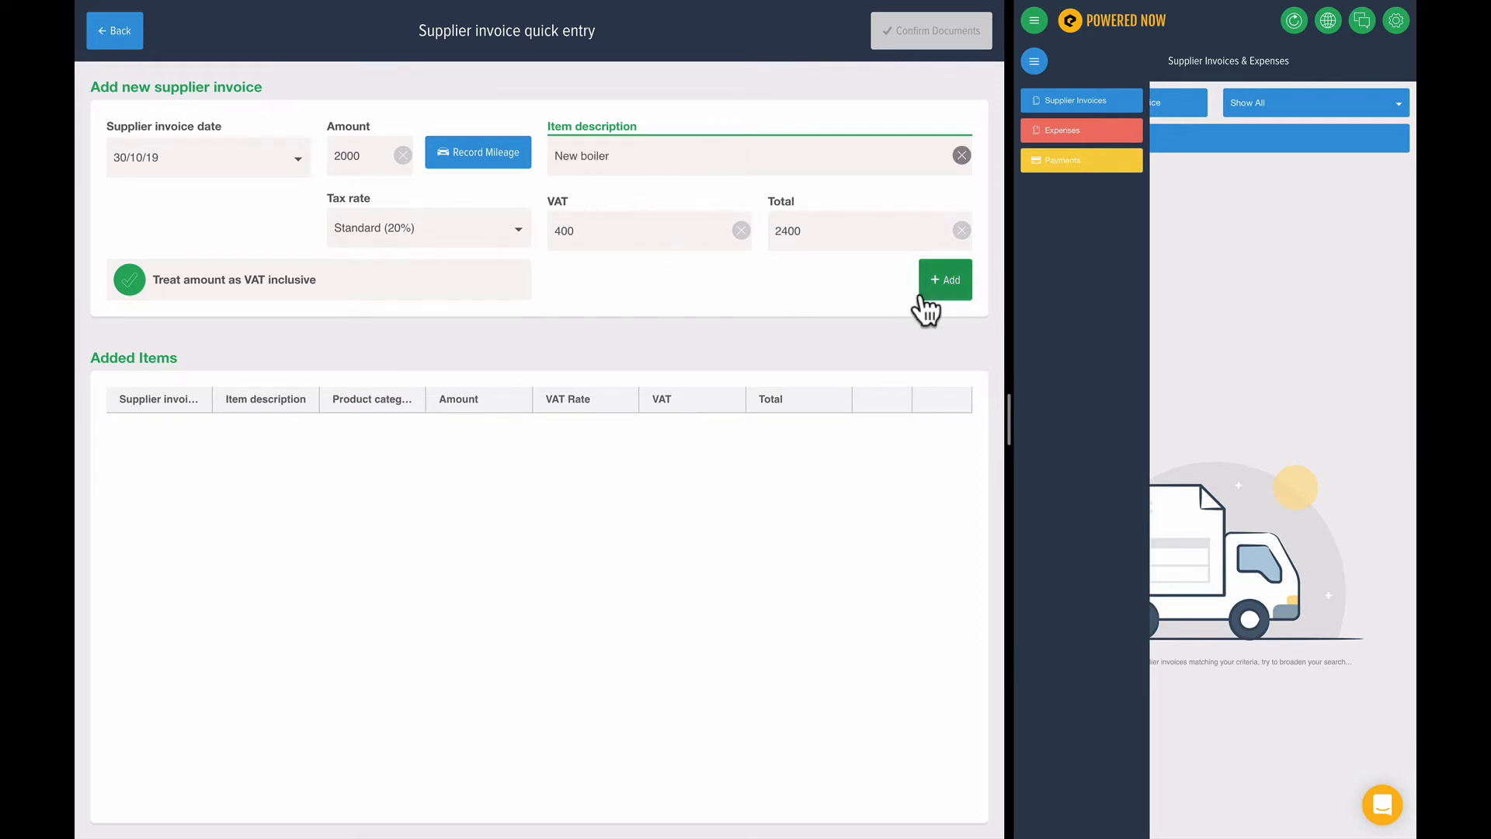
{"action": "left_click", "coordinate": [944, 278]}
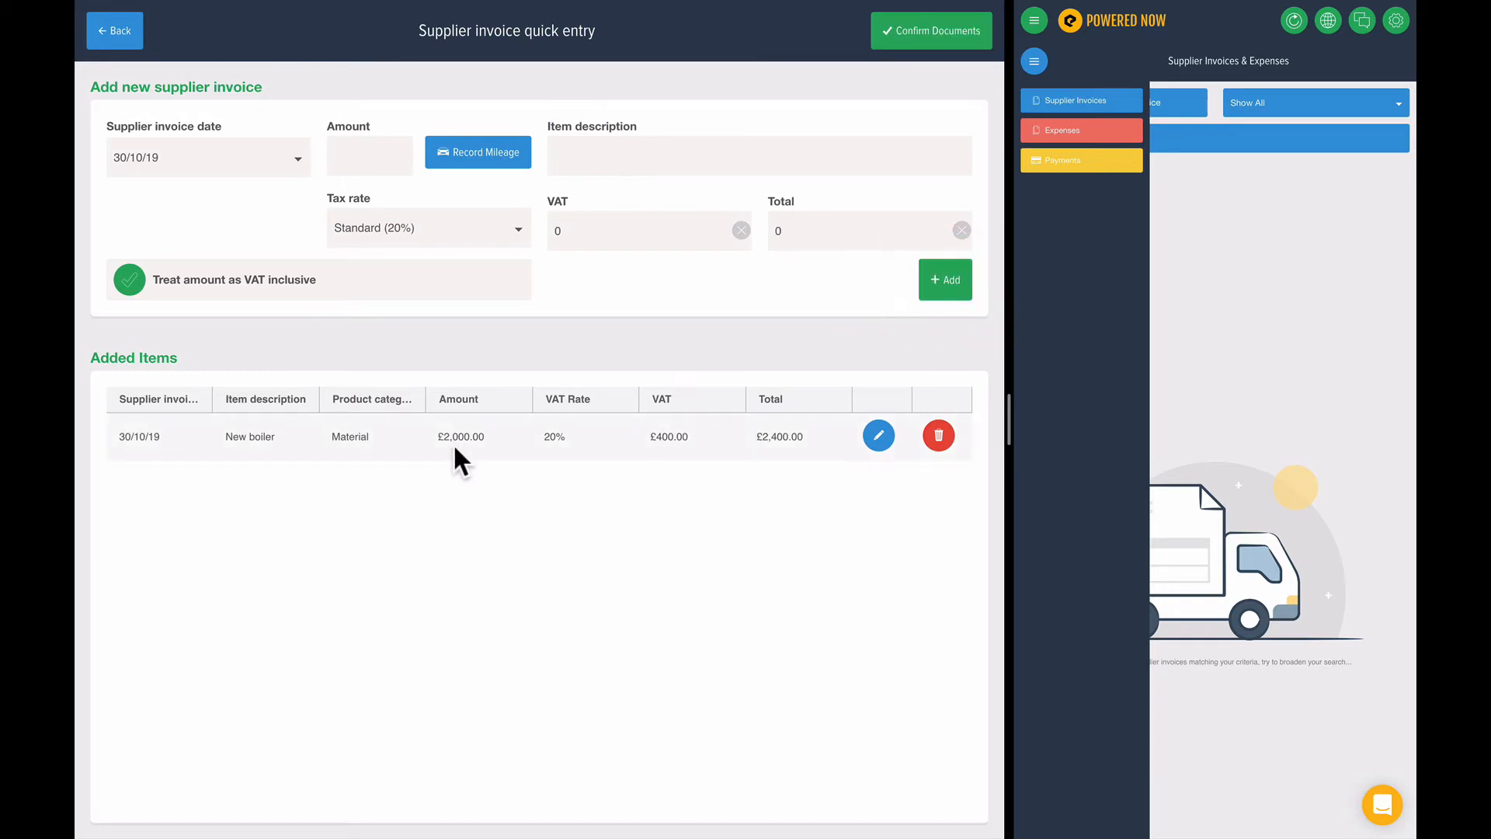
- Add a £30 'Screws' item to the quick-entry list
{"action": "left_click", "coordinate": [758, 156]}
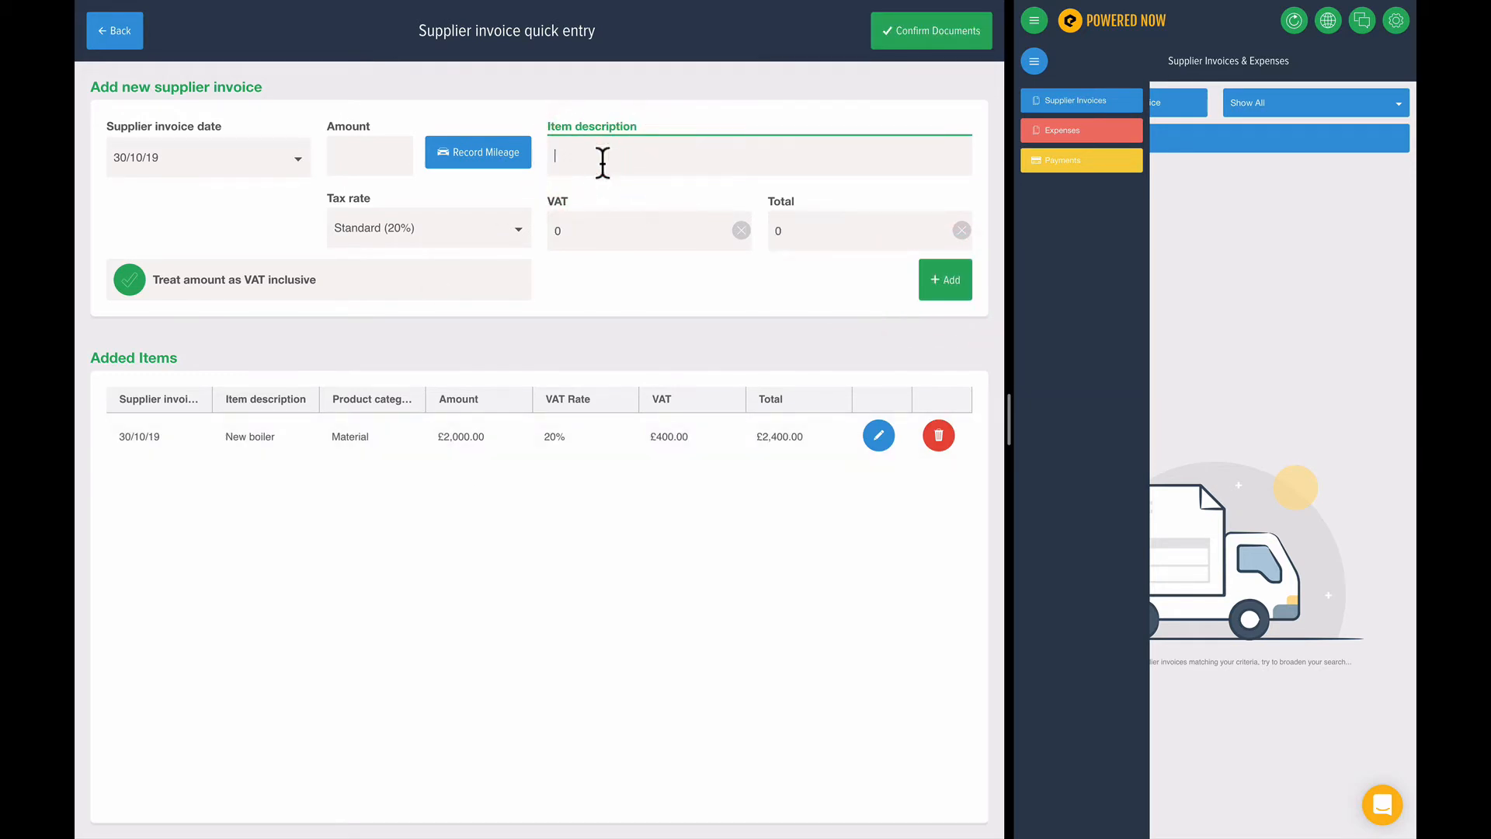
{"action": "type", "text": "Screws"}
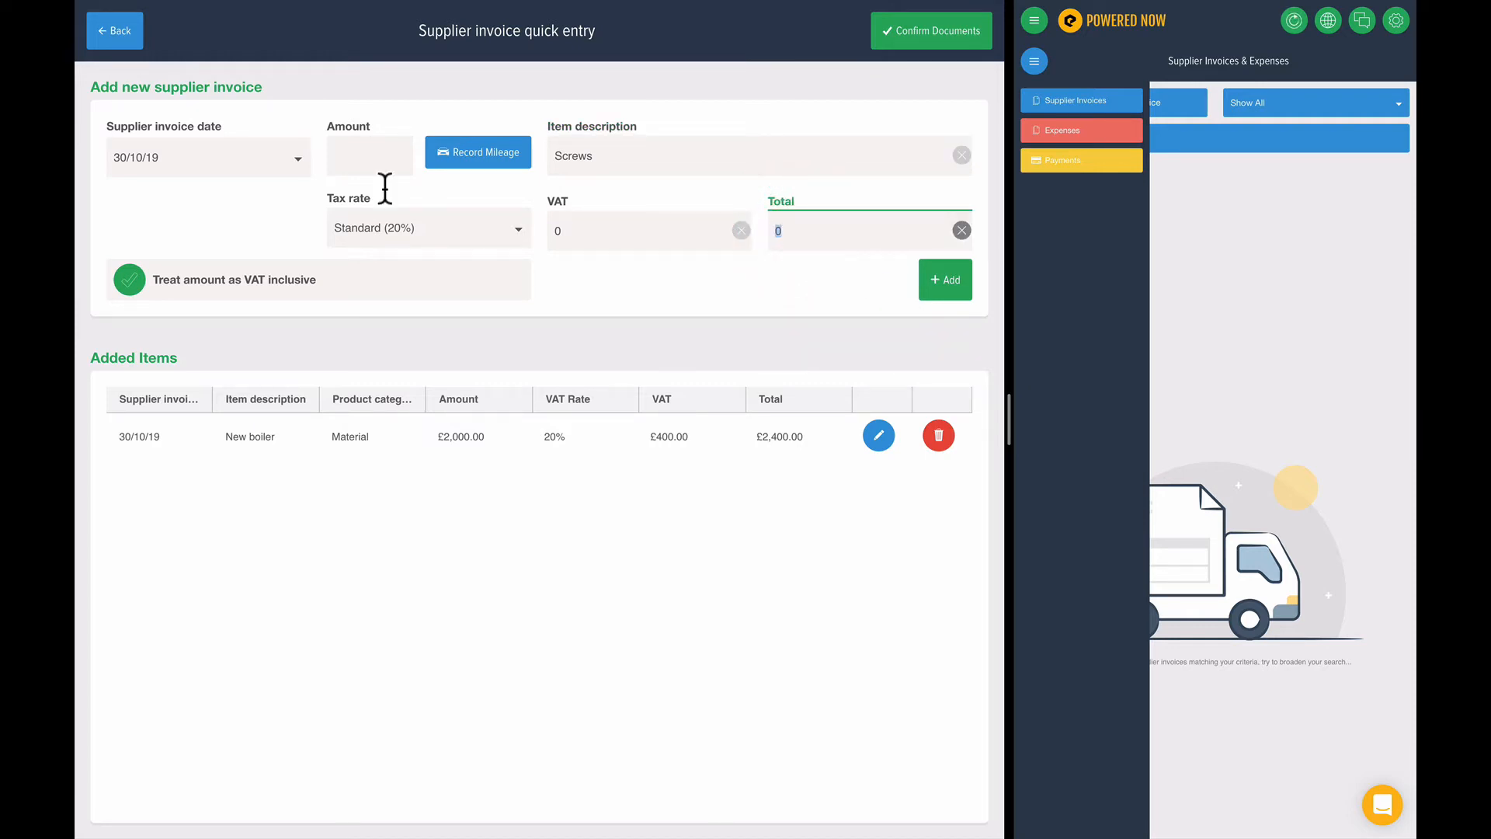
{"action": "left_click", "coordinate": [370, 154]}
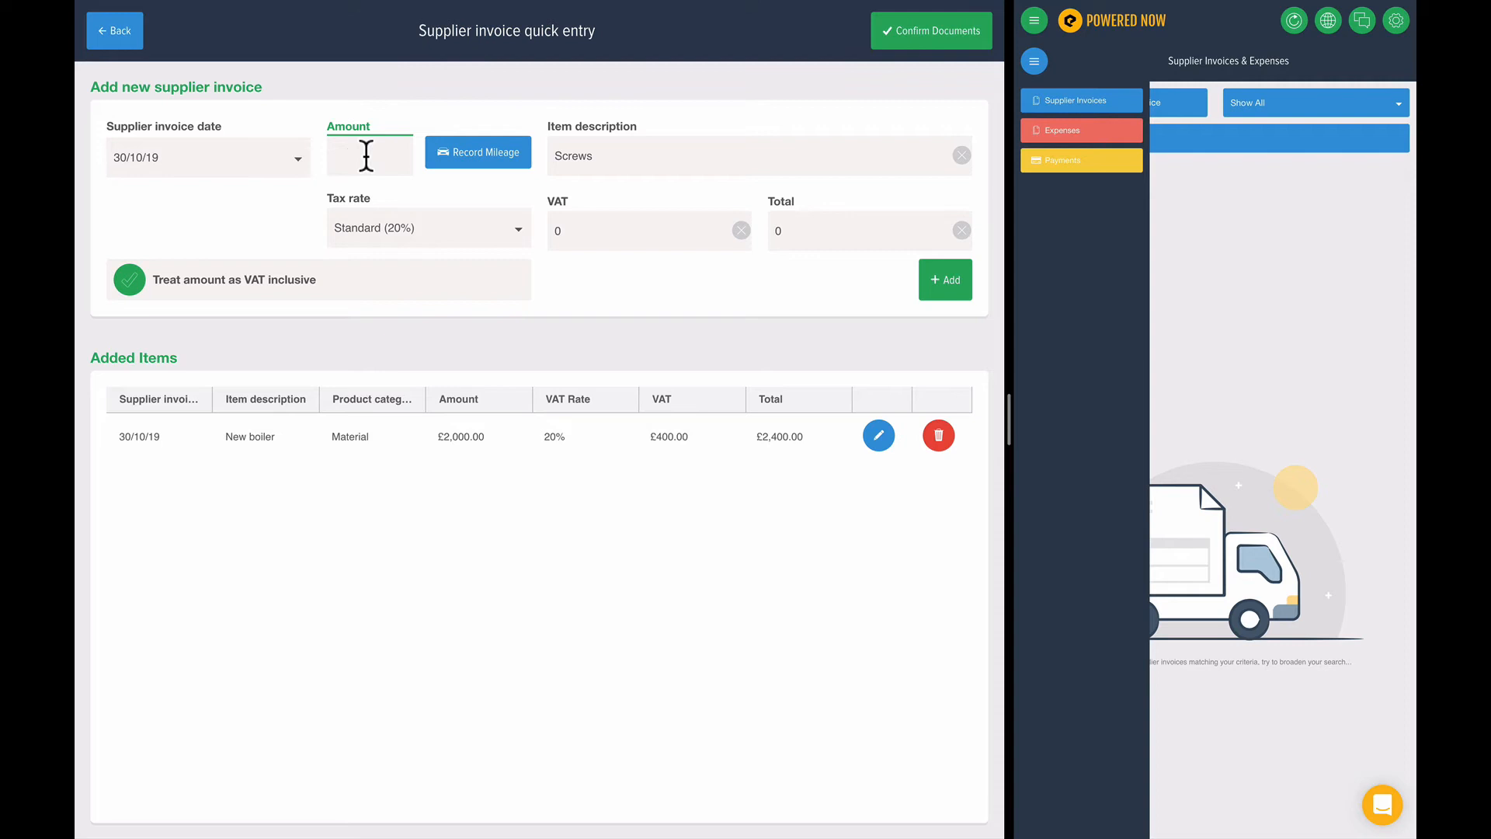
{"action": "type", "text": "30"}
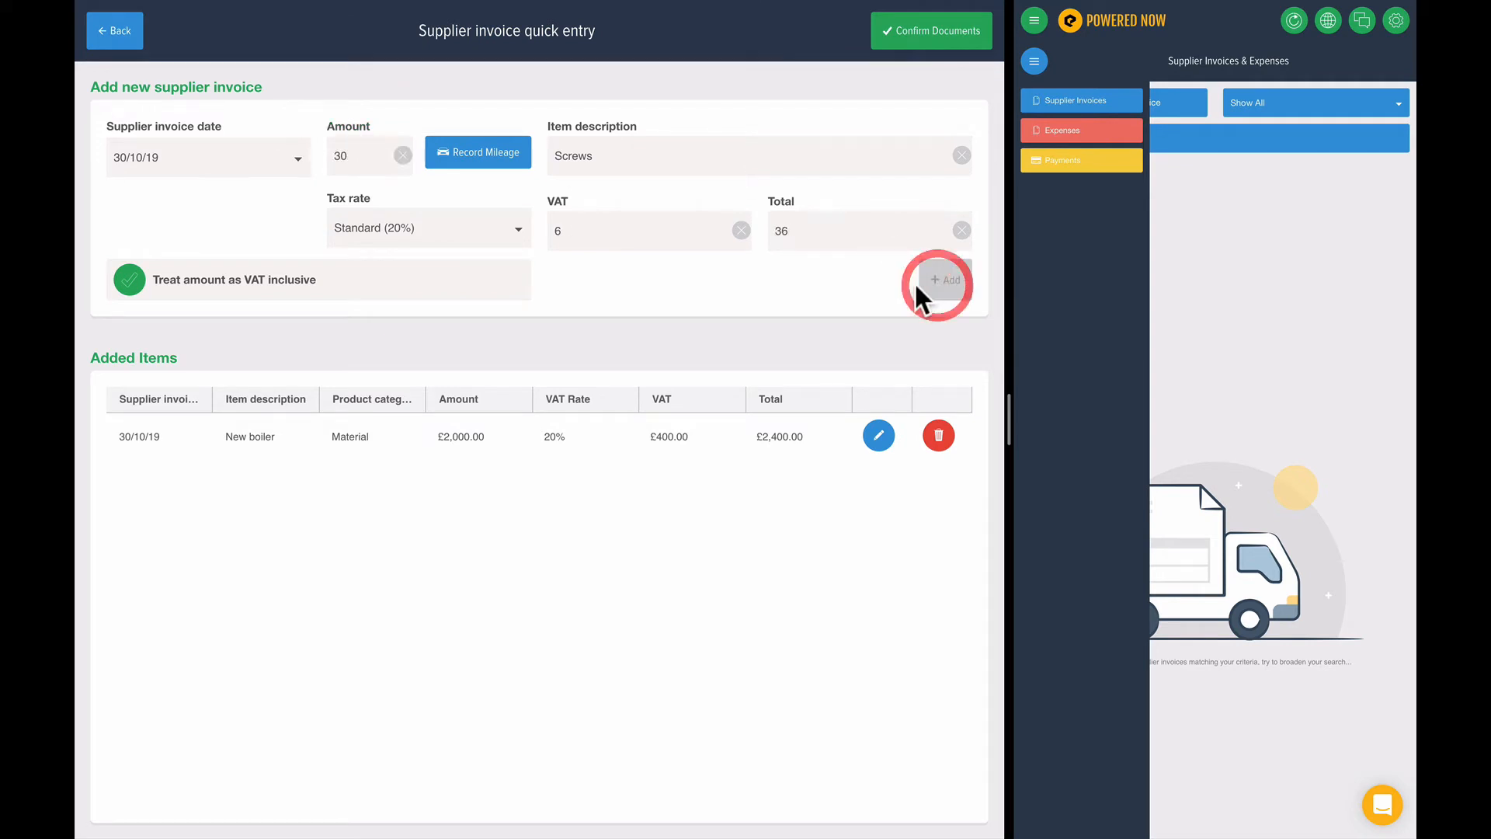
{"action": "left_click", "coordinate": [931, 31]}
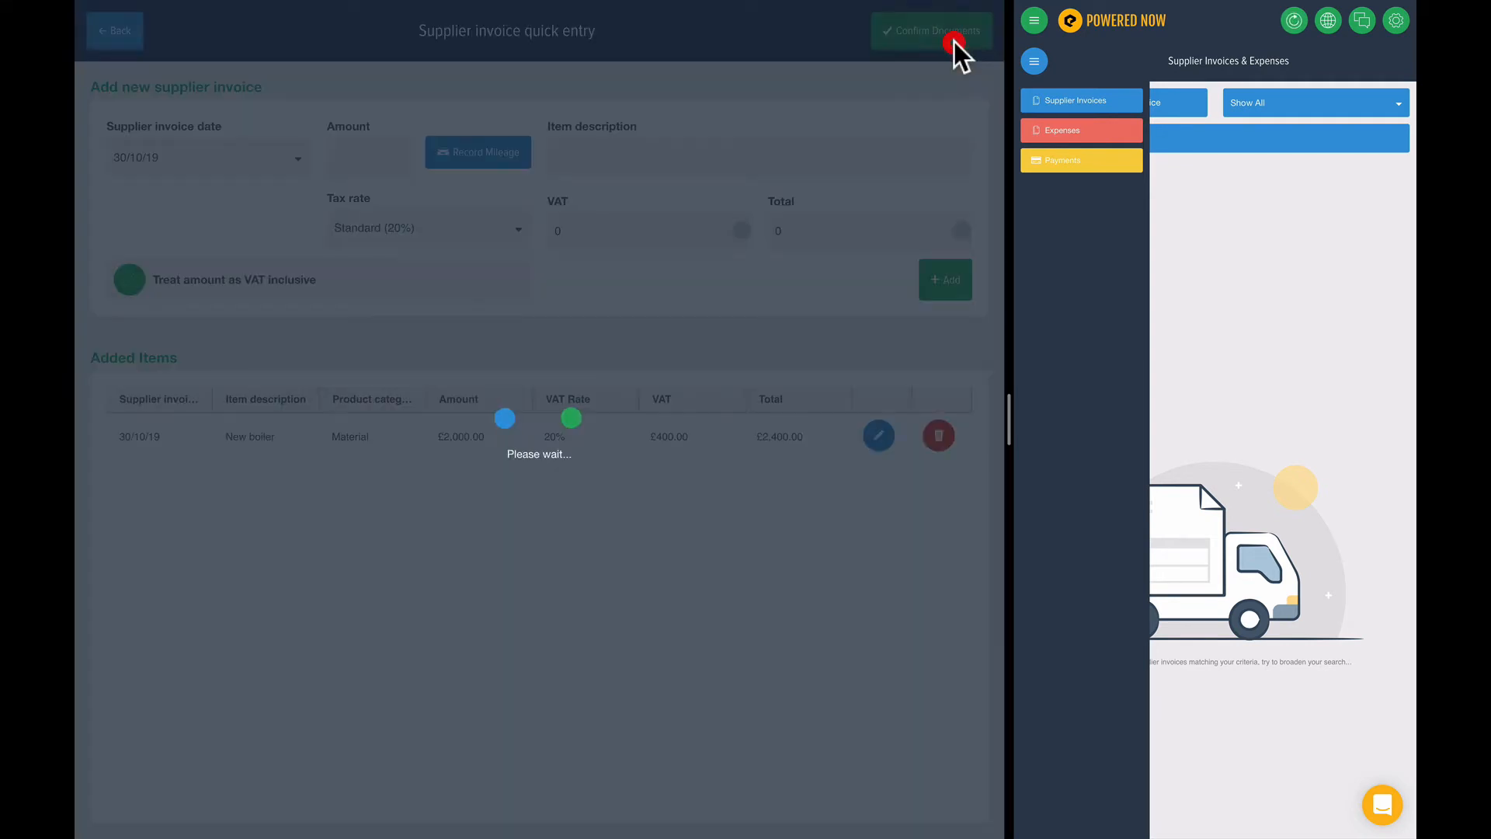
- Confirm the items so the £2,400 and £36 supplier invoices are created
{"action": "left_click", "coordinate": [930, 31]}
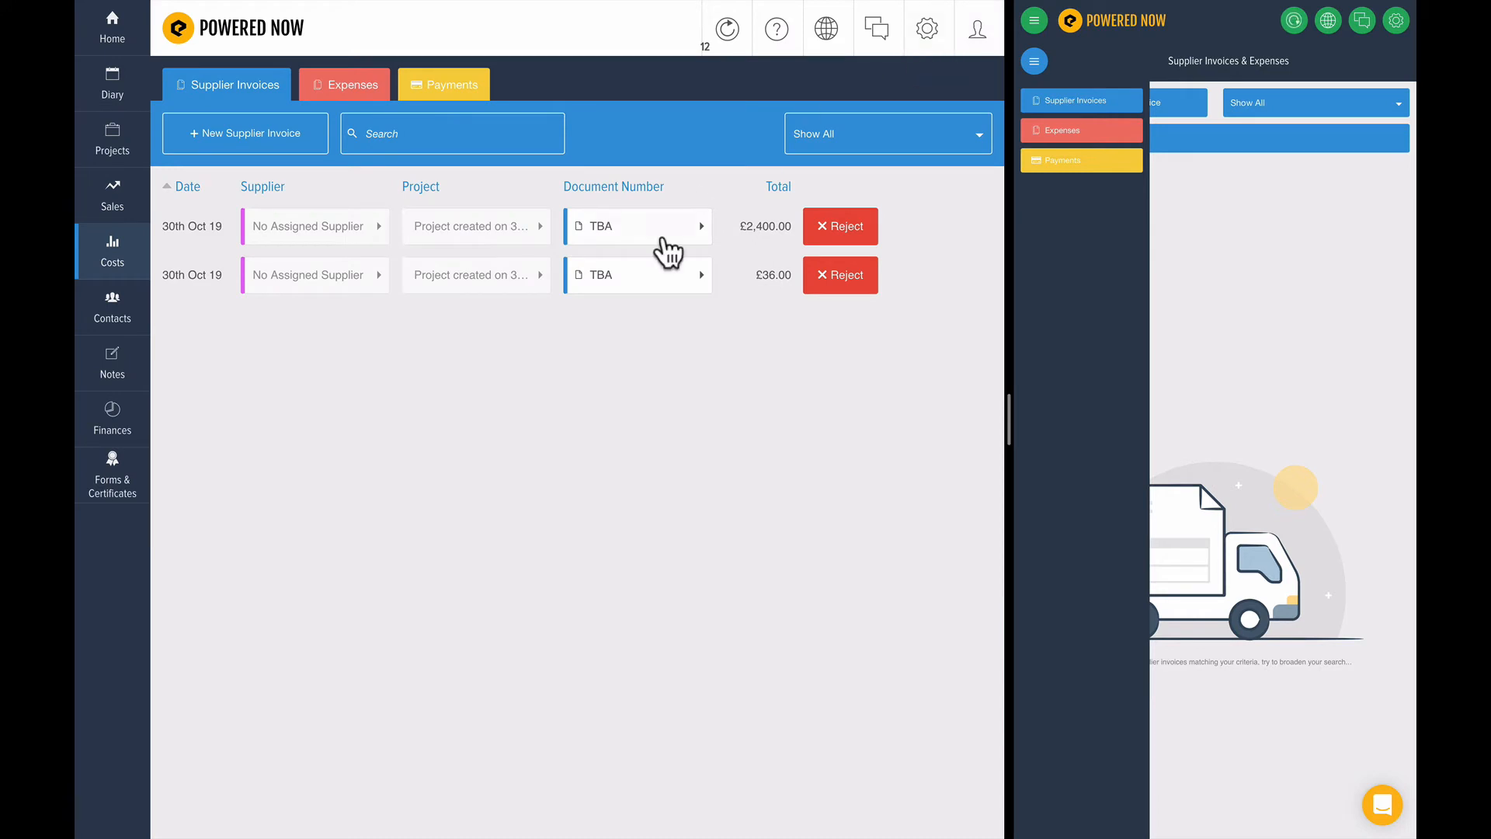
{"action": "mouse_move", "coordinate": [578, 367]}
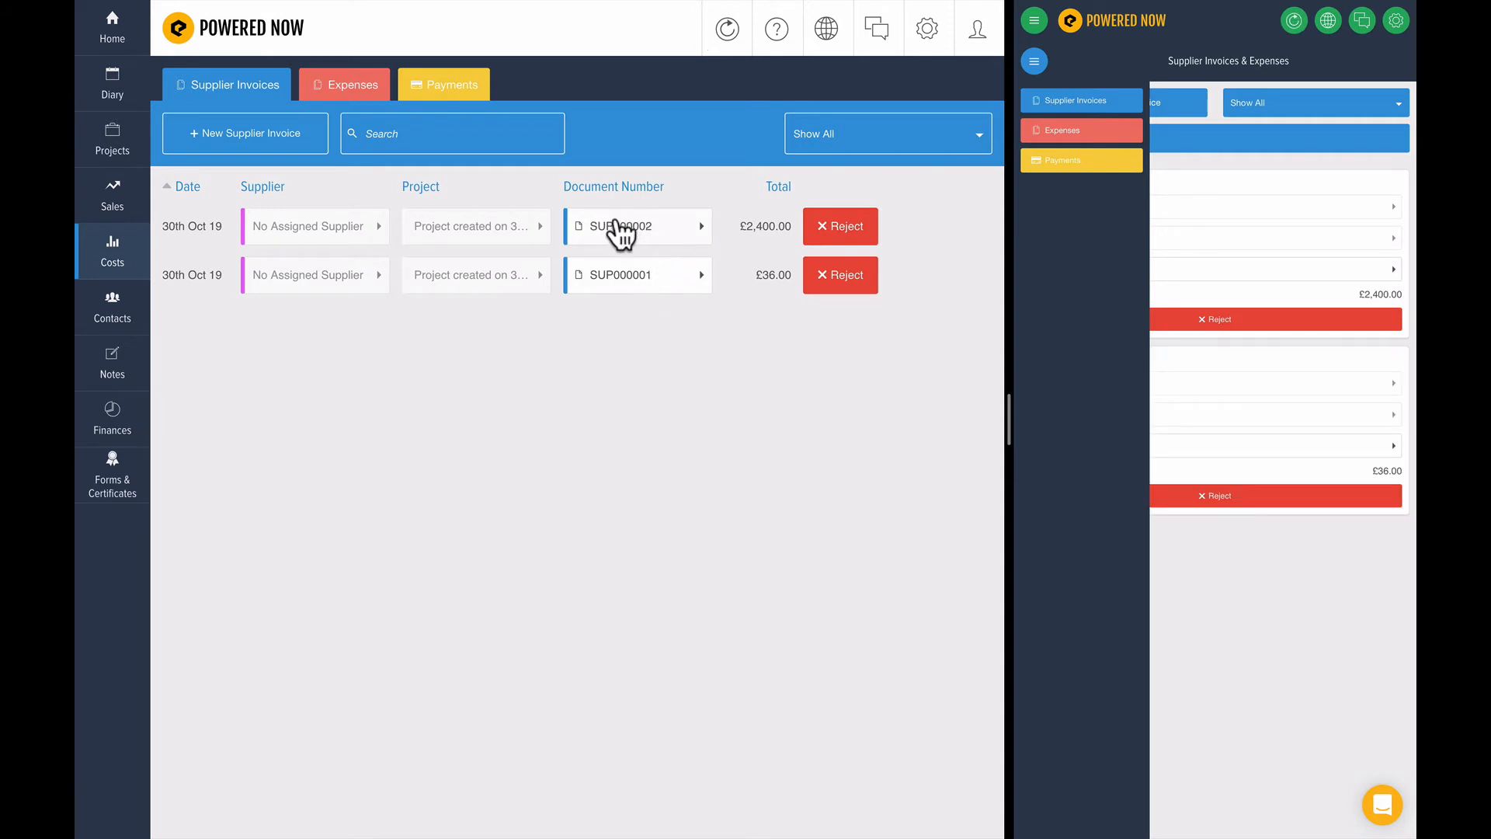
{"action": "mouse_move", "coordinate": [520, 235]}
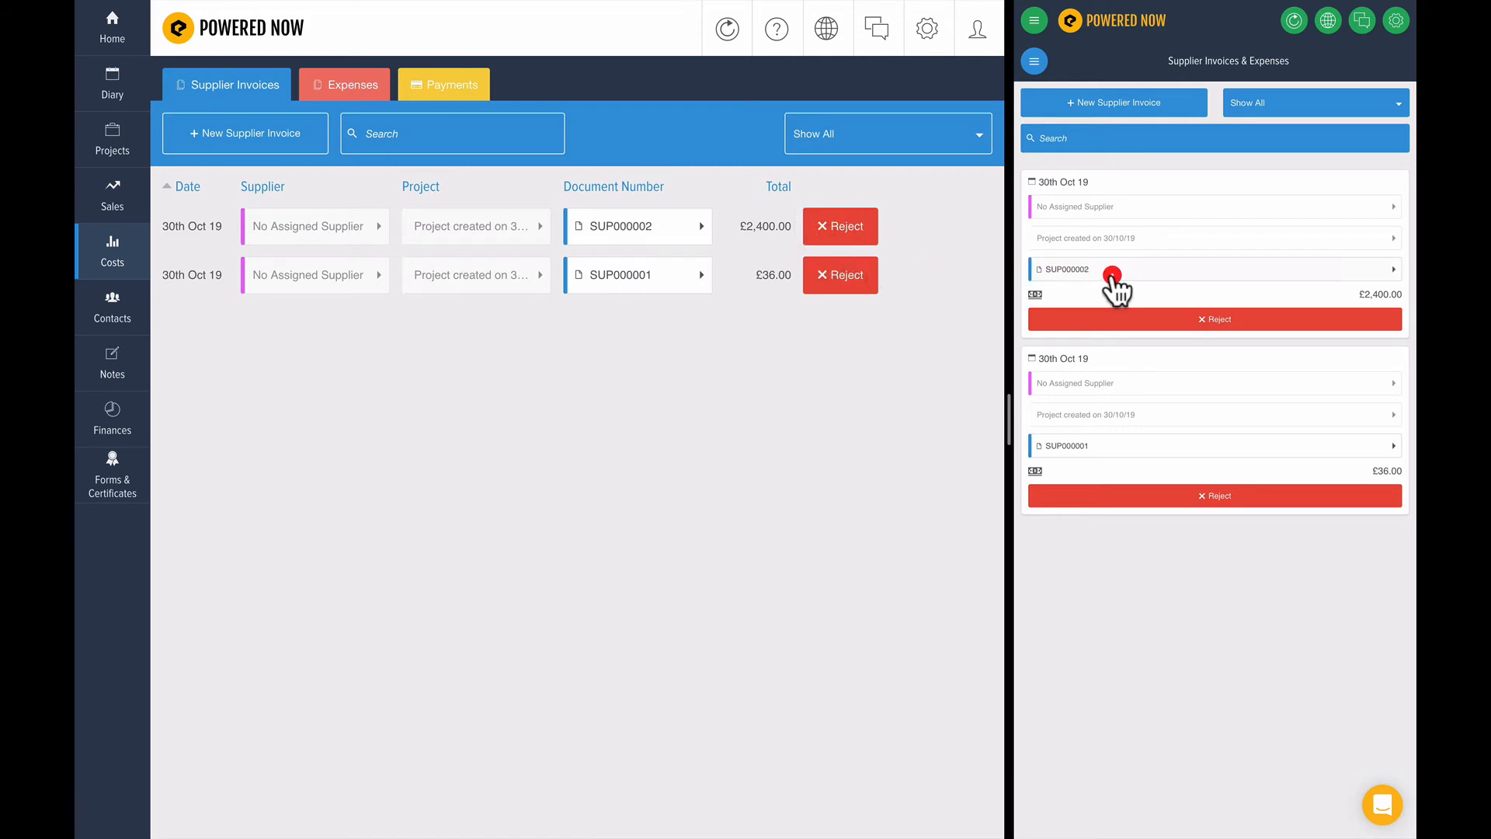
{"action": "left_click", "coordinate": [637, 226]}
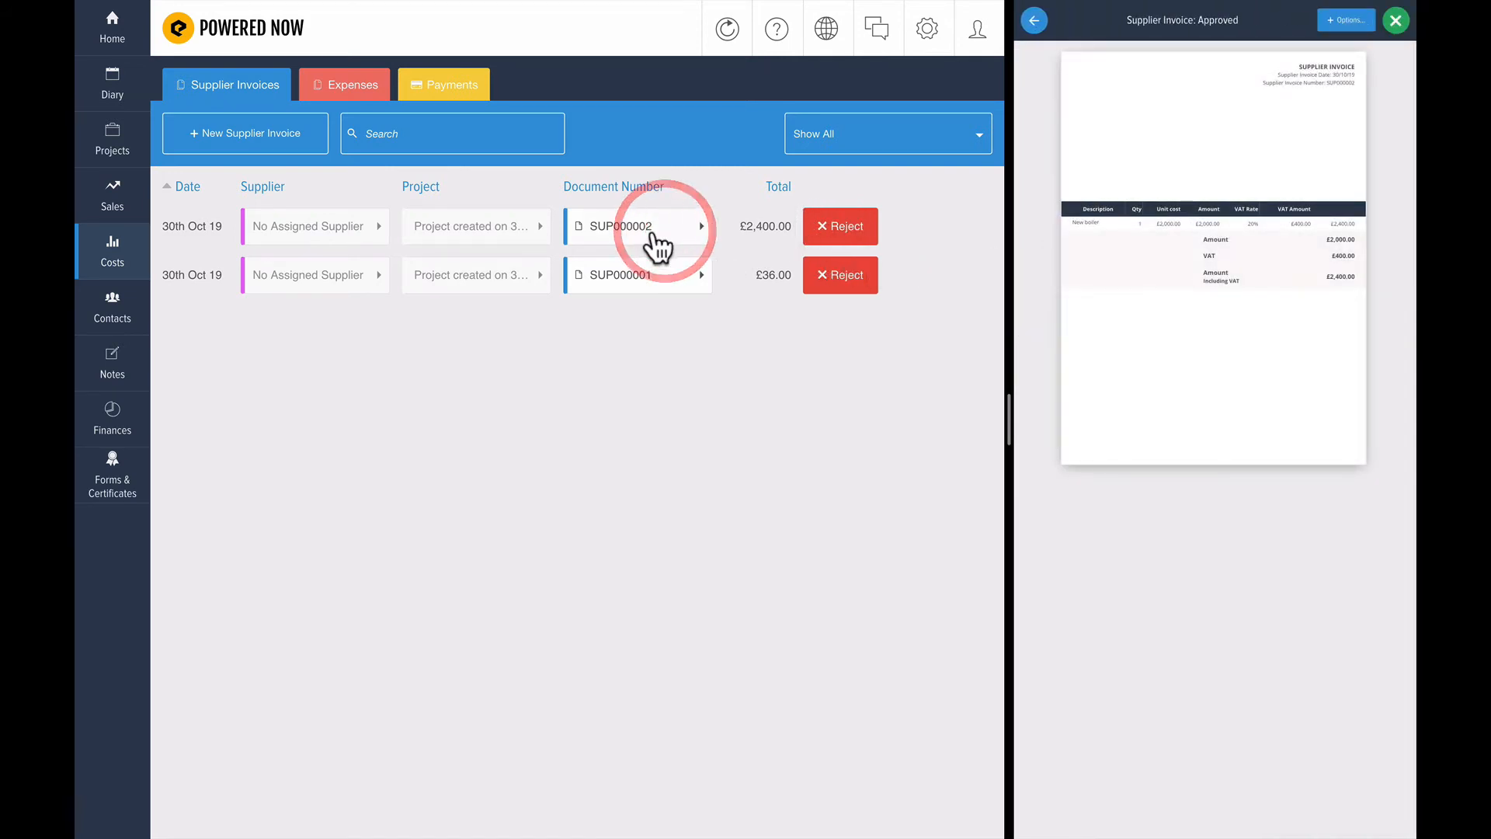
{"action": "left_click", "coordinate": [637, 225]}
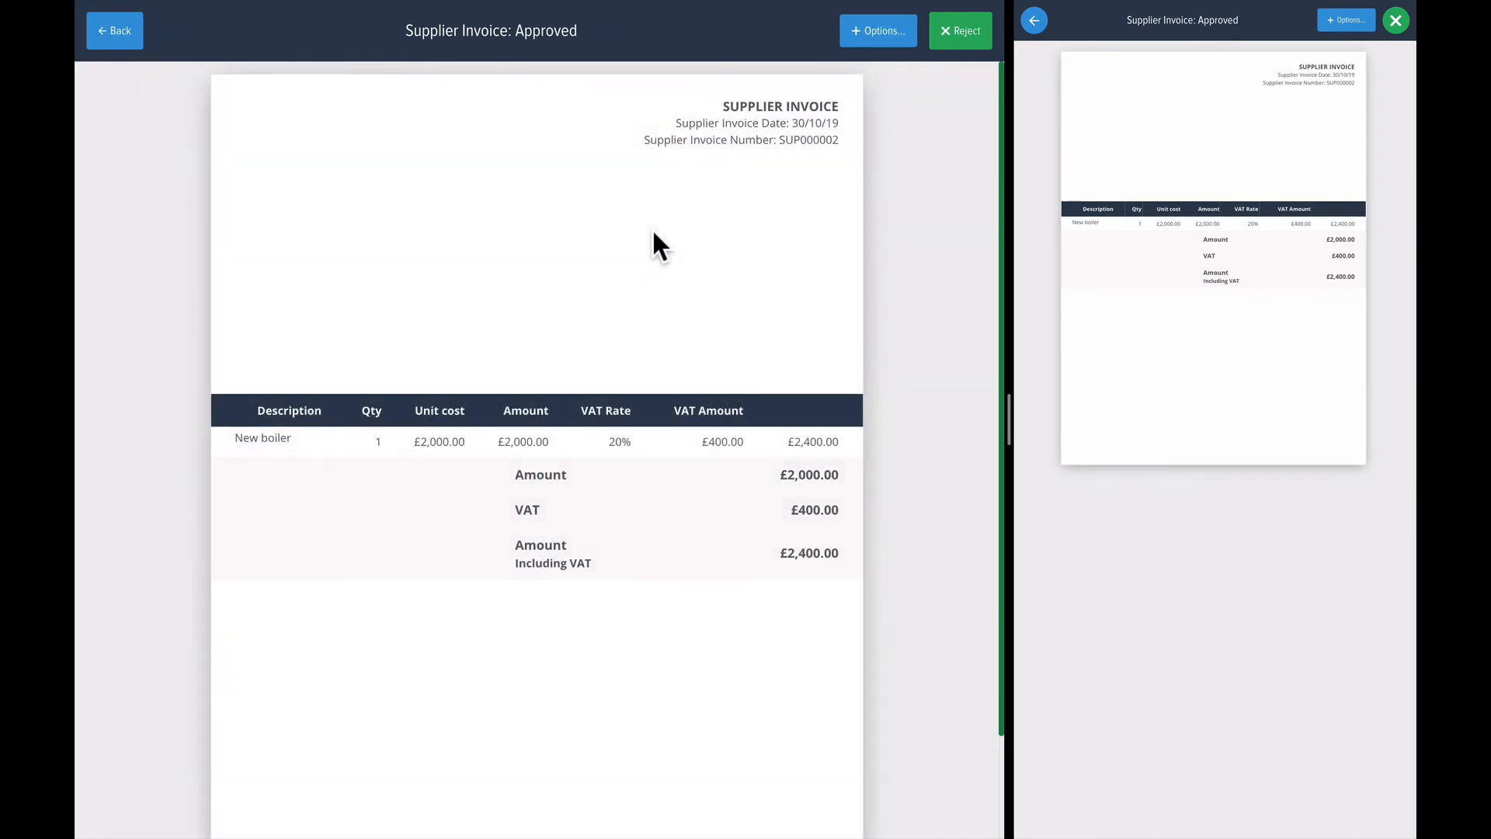
{"action": "mouse_move", "coordinate": [466, 244]}
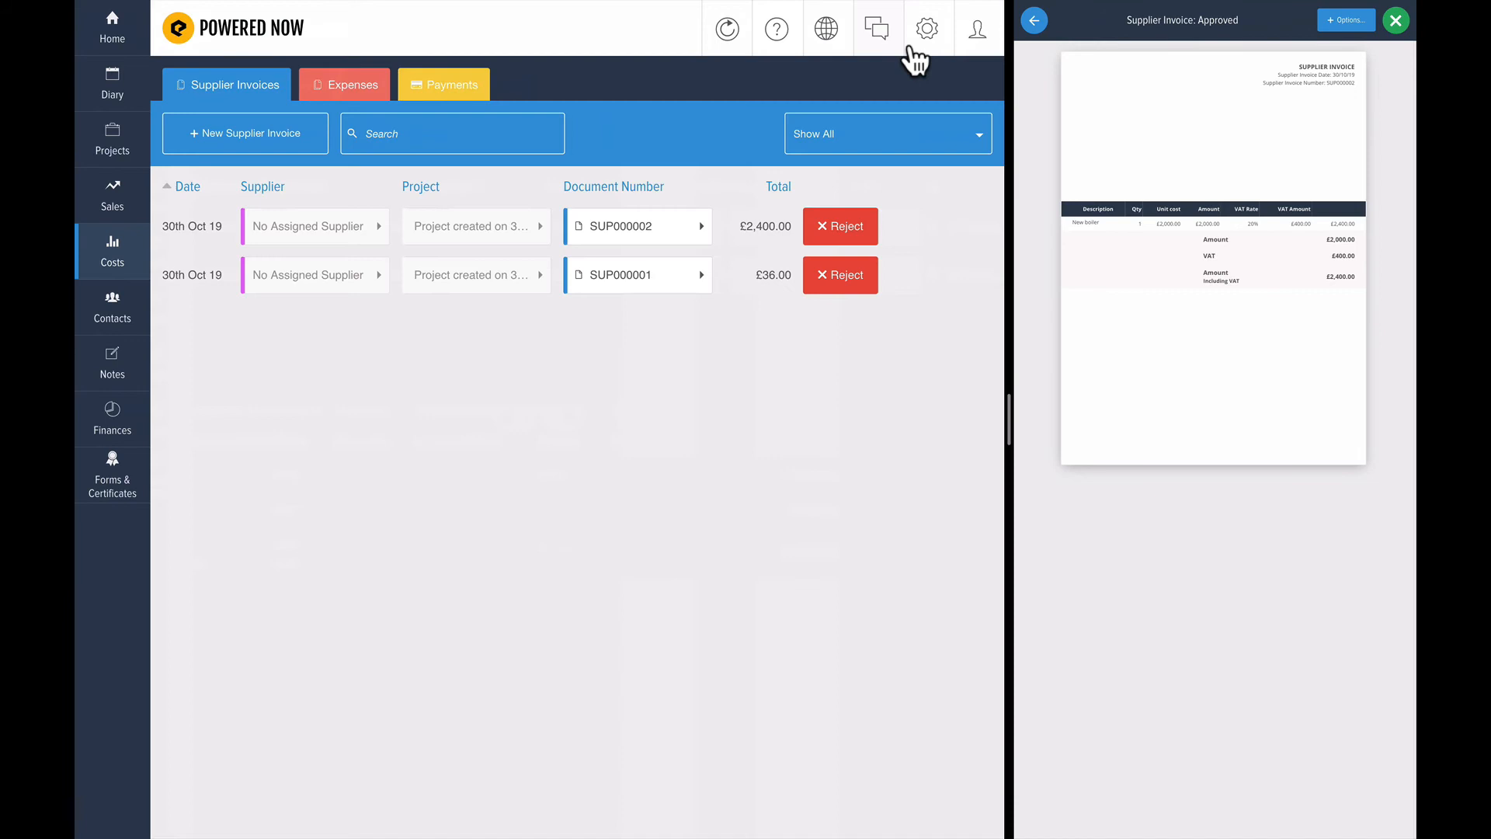
{"action": "left_click", "coordinate": [1034, 20]}
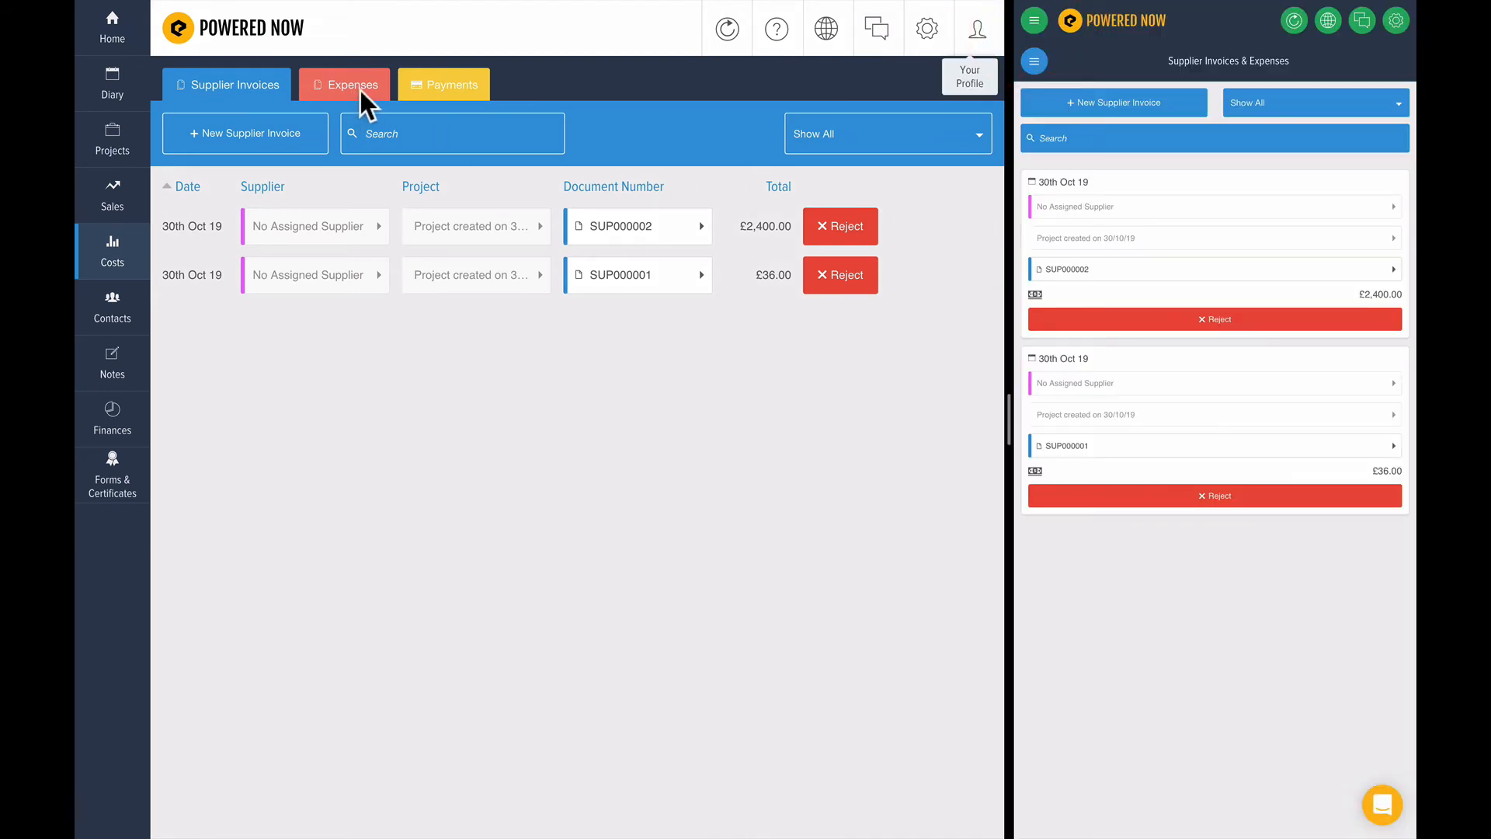
- Under Expenses, record a mileage expense of 50 miles at £0.20 per mile
{"action": "left_click", "coordinate": [351, 83]}
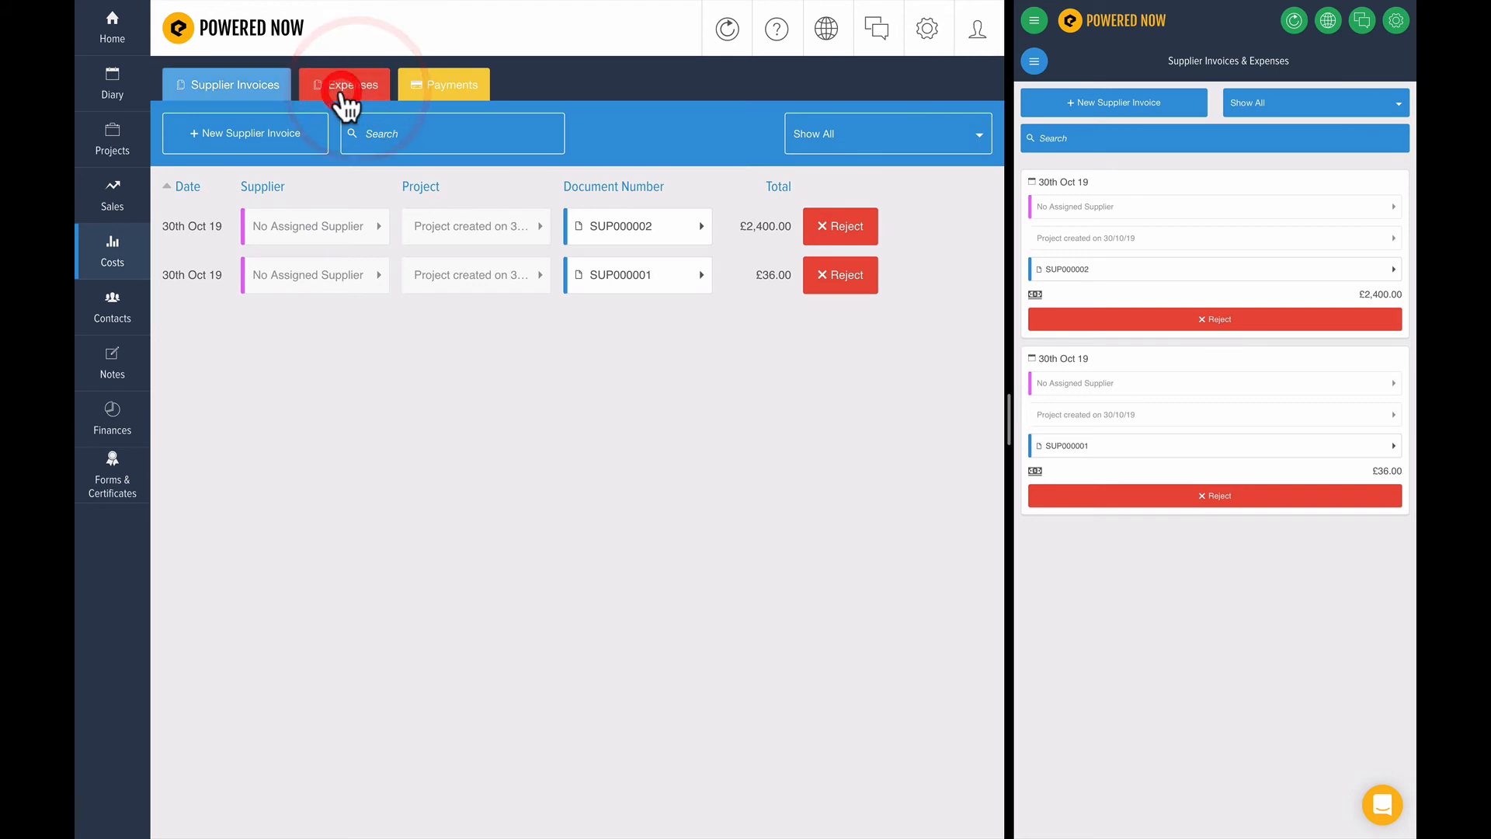
{"action": "left_click", "coordinate": [244, 133]}
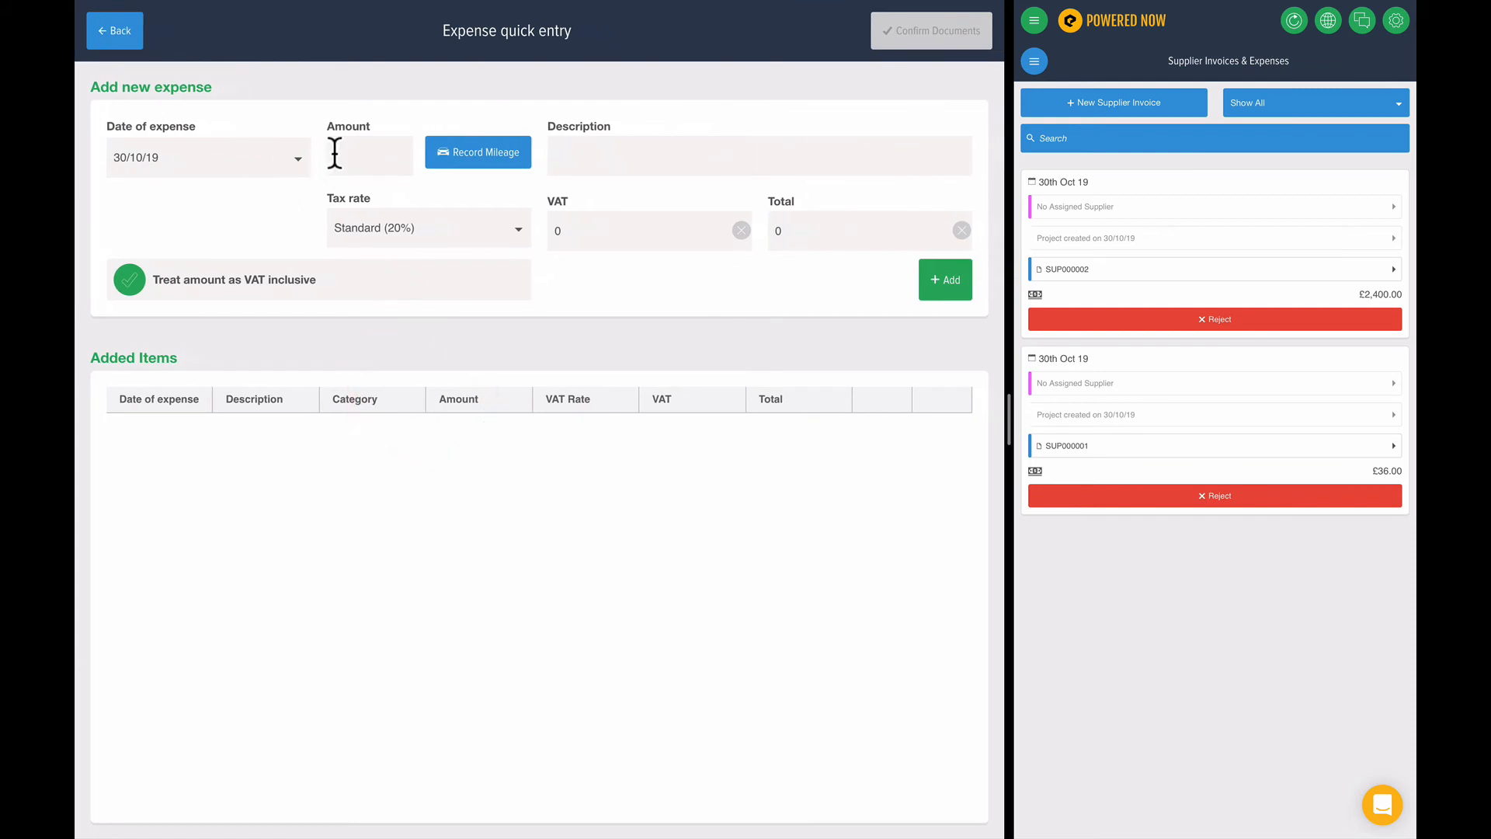
{"action": "left_click", "coordinate": [476, 152]}
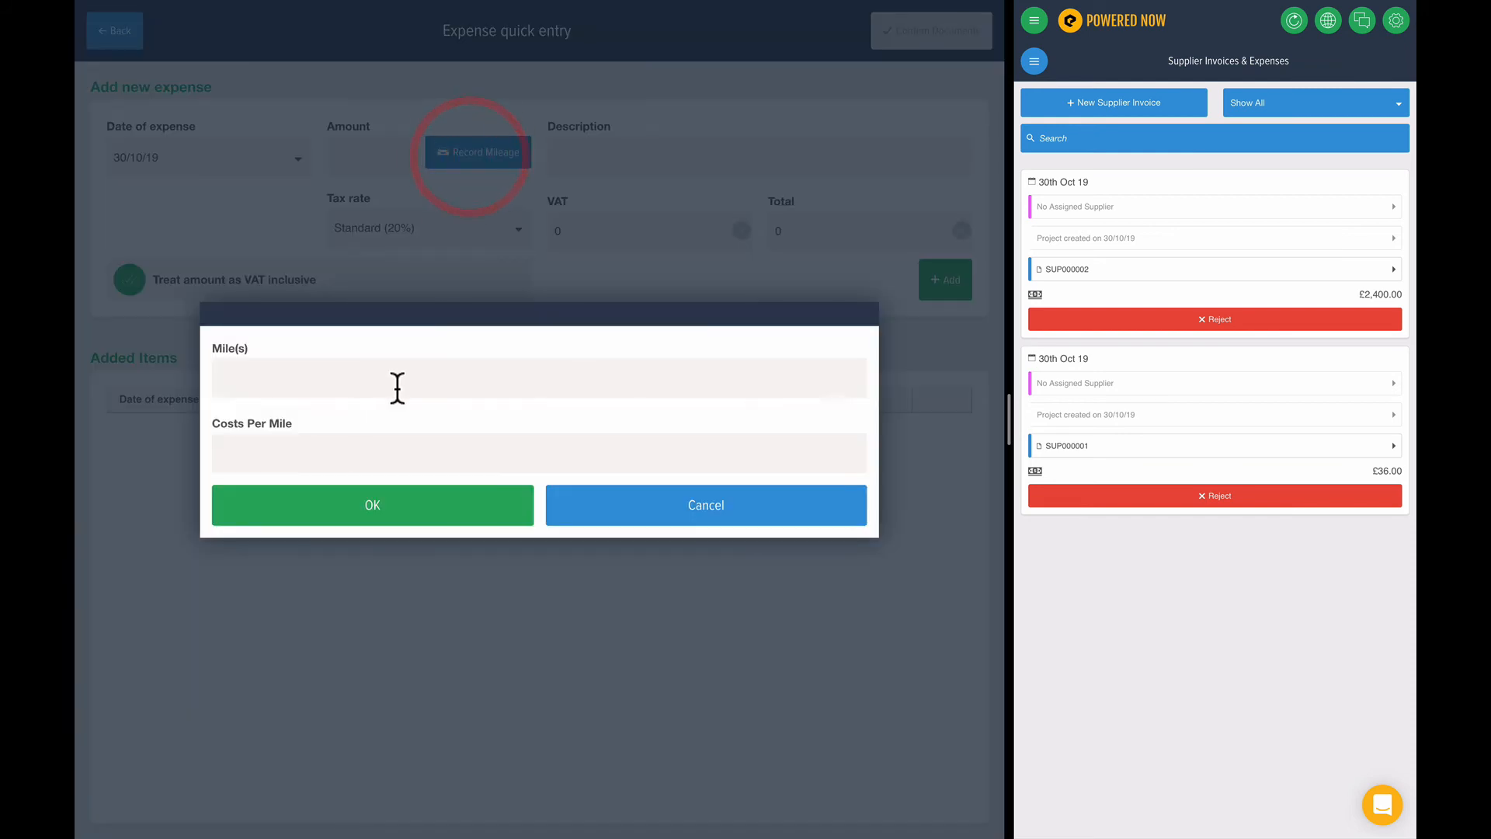
{"action": "type", "text": "50"}
{"action": "type", "text": "0.2"}
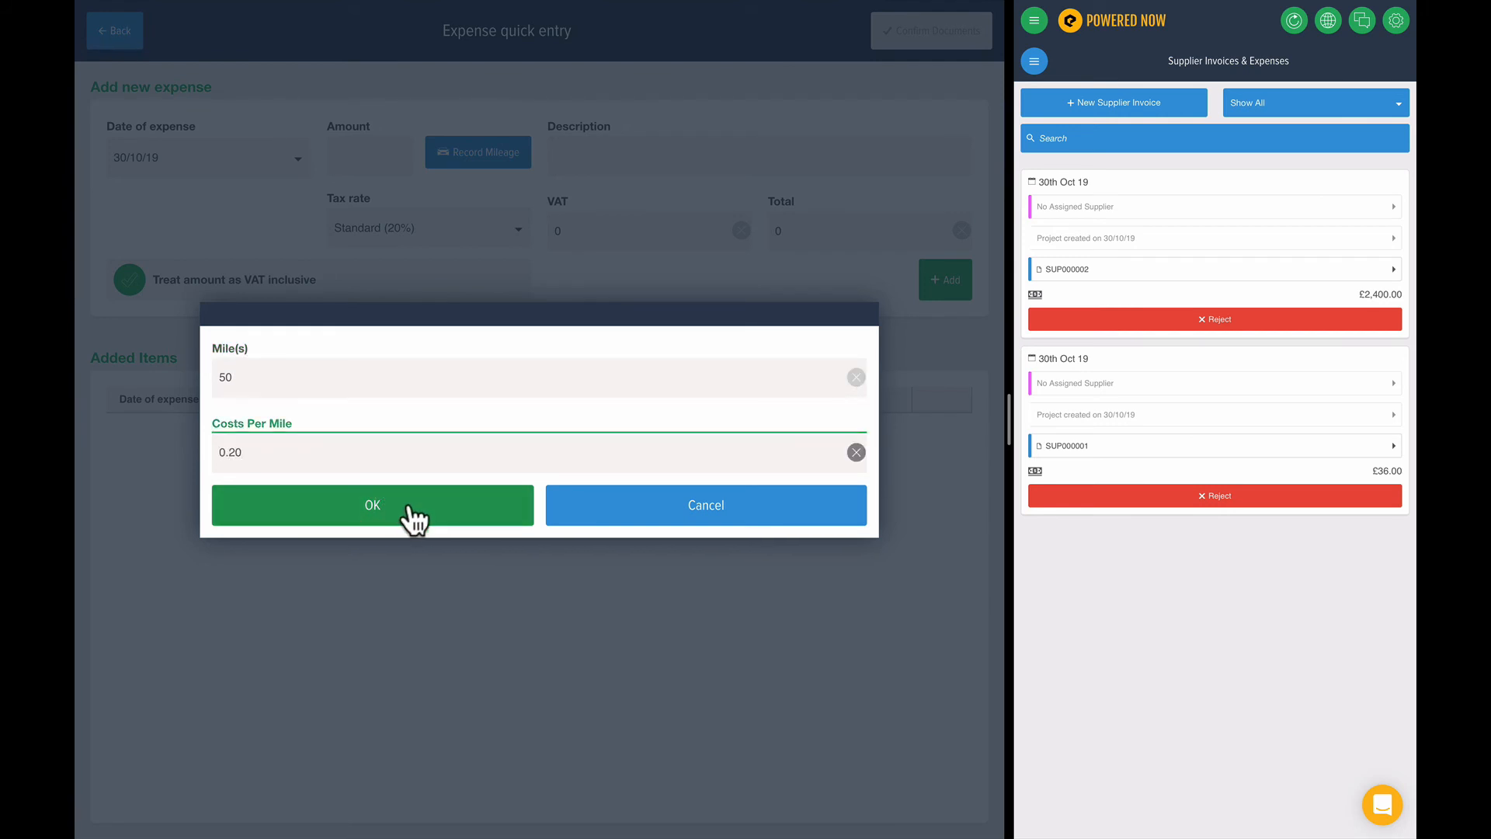
{"action": "left_click", "coordinate": [372, 503]}
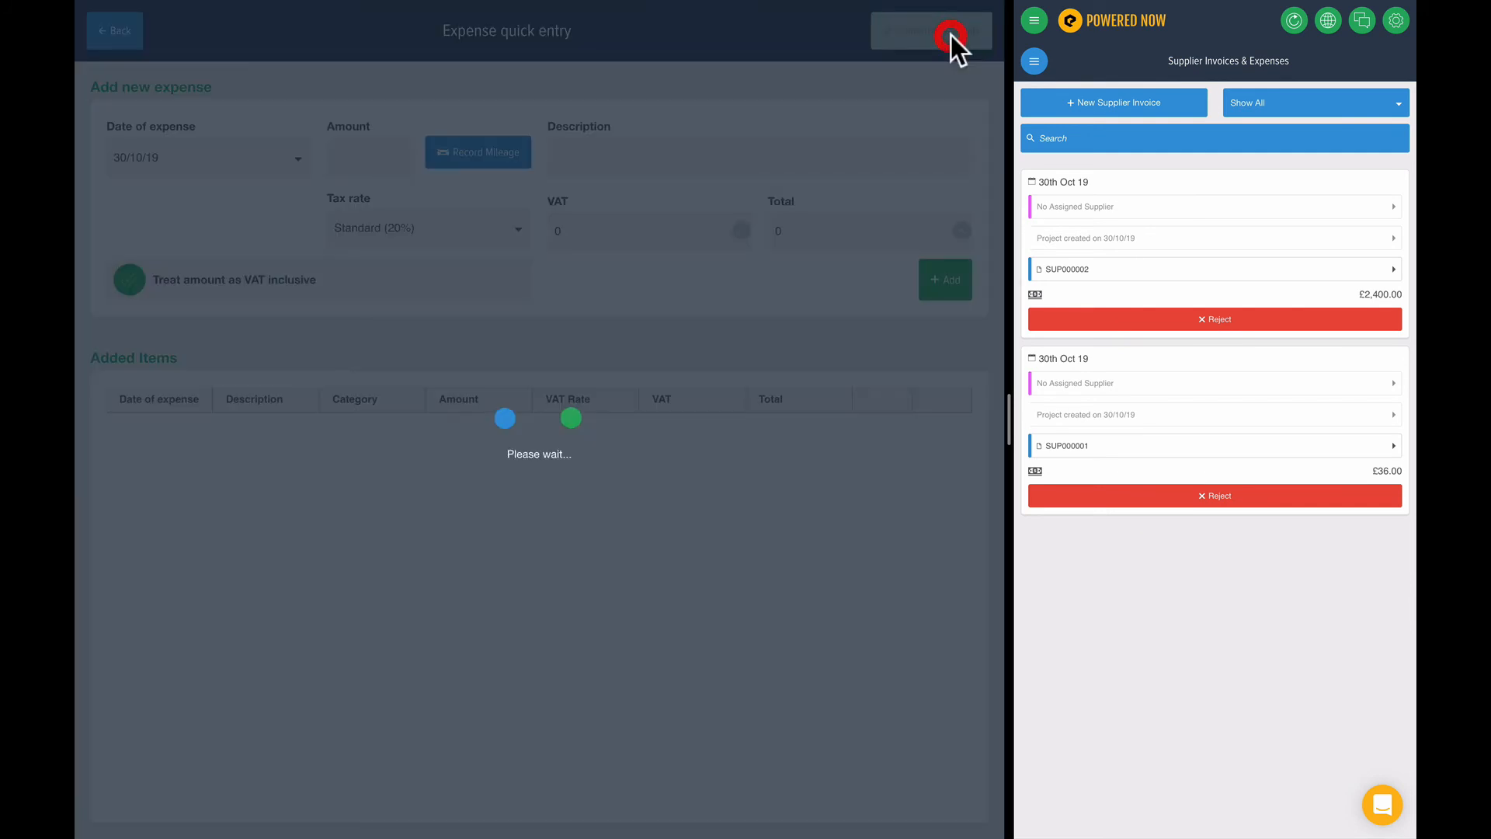
- Confirm the mileage so the £12.00 expense appears in the Expenses list
{"action": "left_click", "coordinate": [931, 31]}
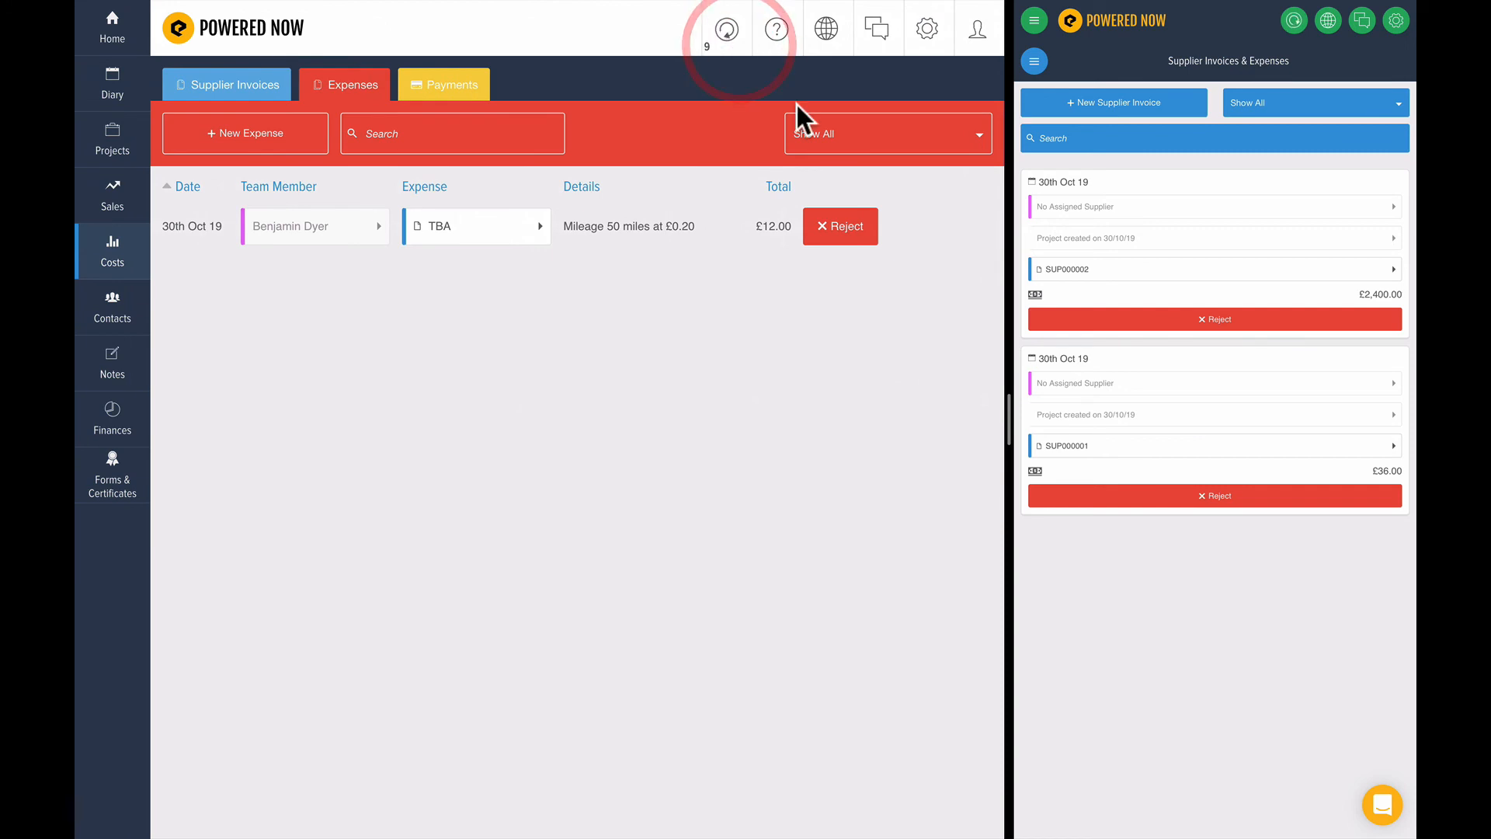
{"action": "left_click", "coordinate": [725, 28]}
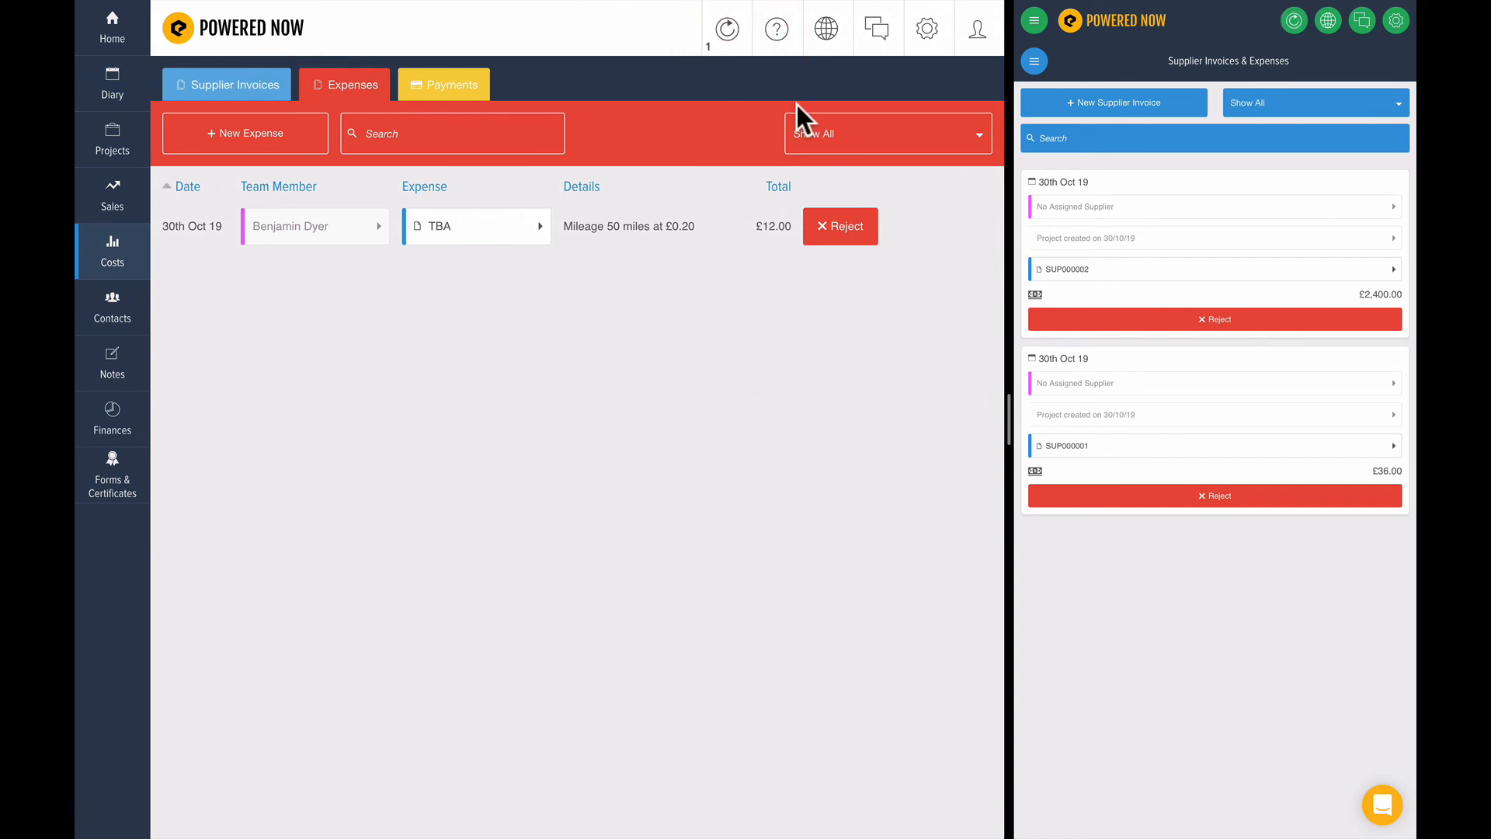